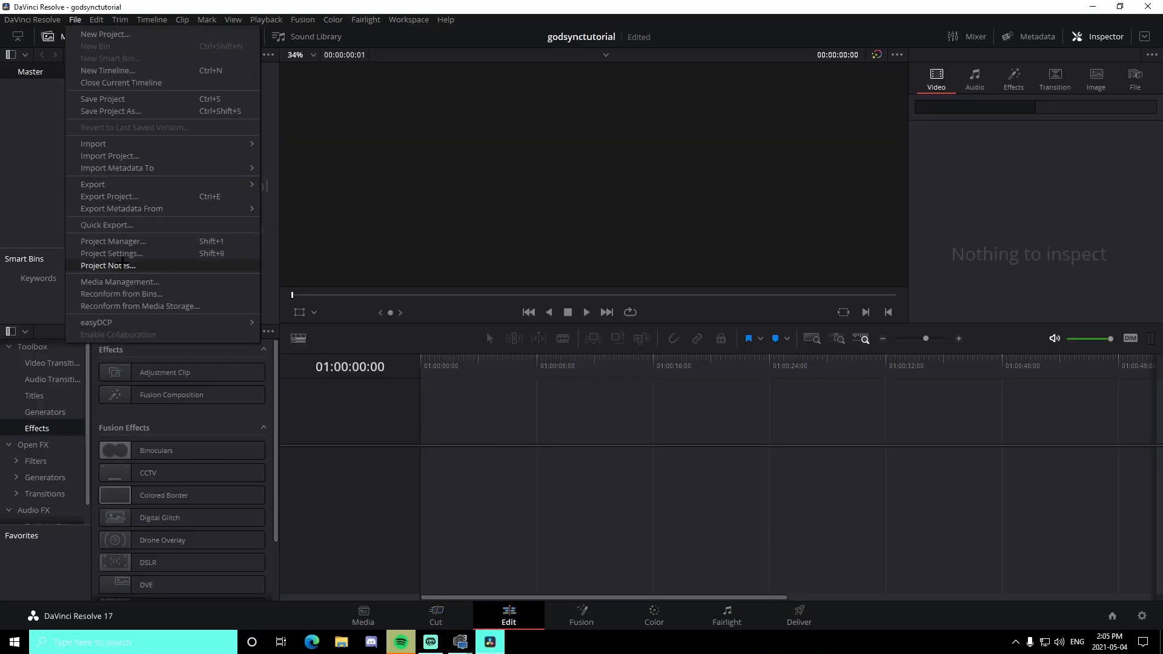
Import a Fortnite highlight clip from the Apr 29 Lush highlights folder into the media pool
click(111, 253)
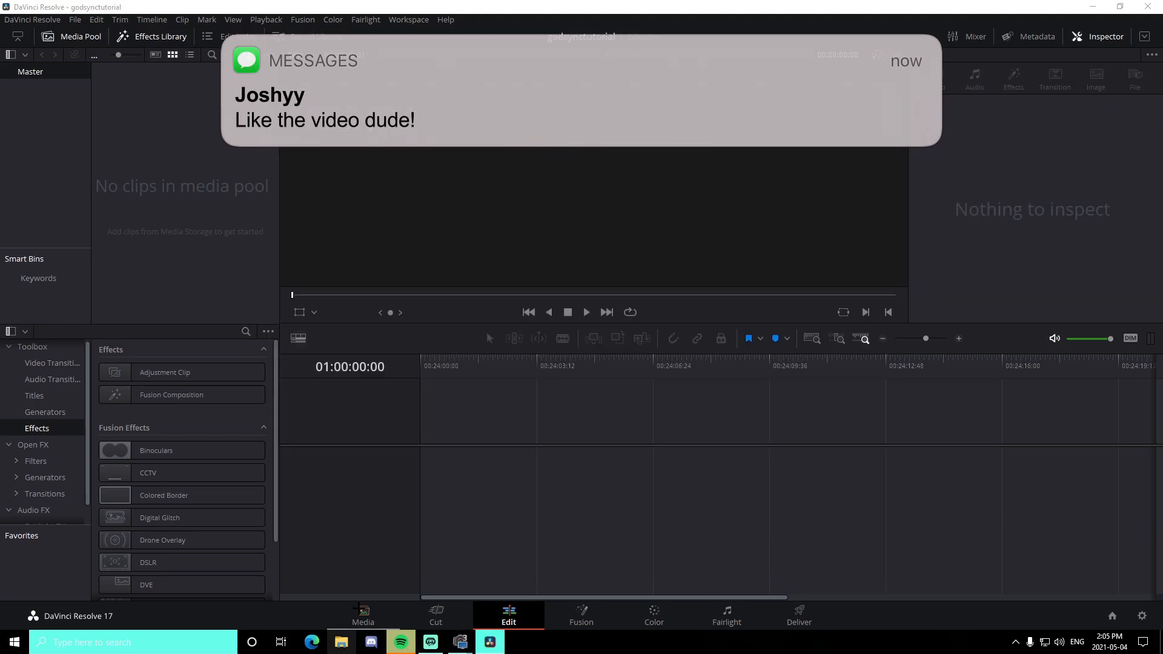
click(340, 642)
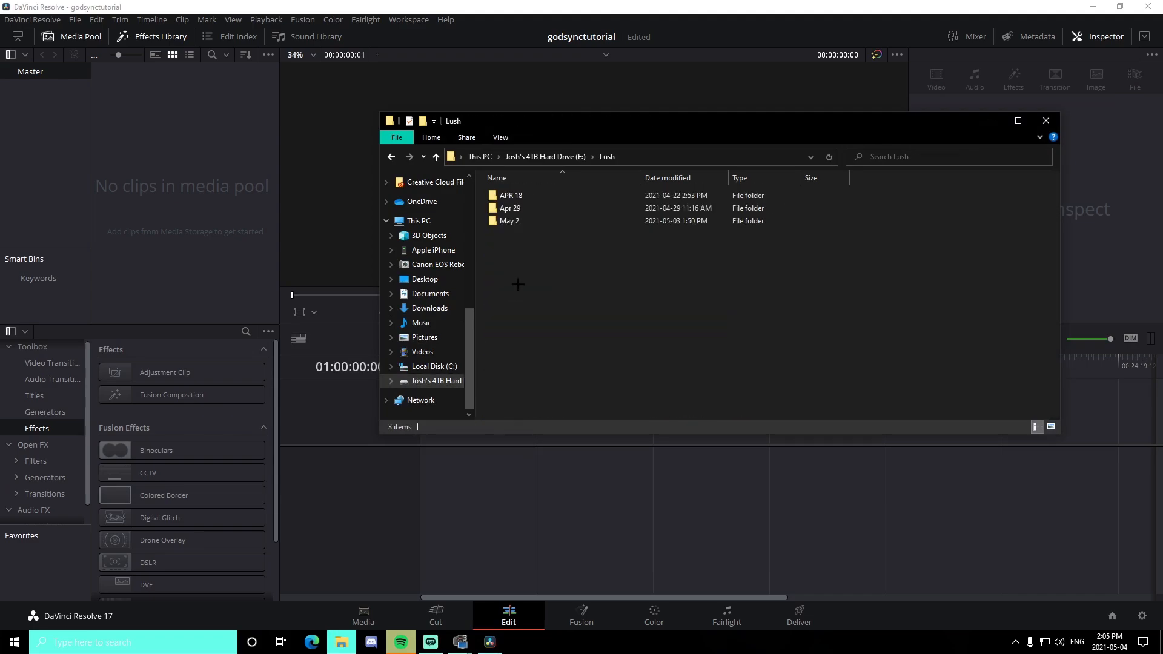
double_click(510, 207)
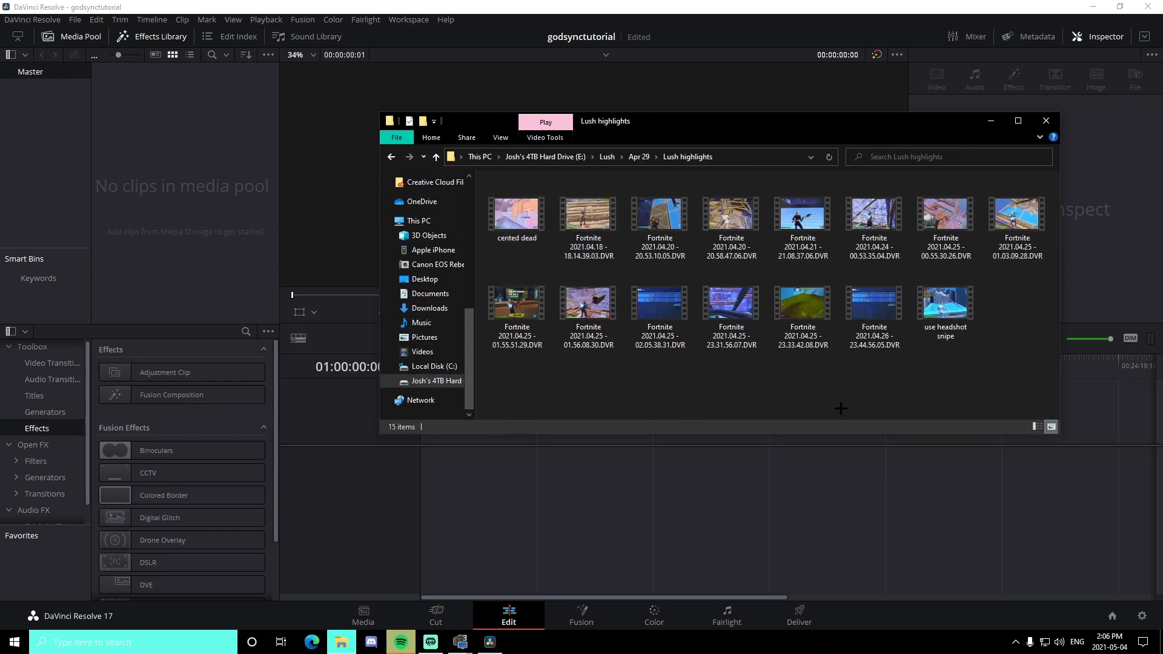
click(873, 215)
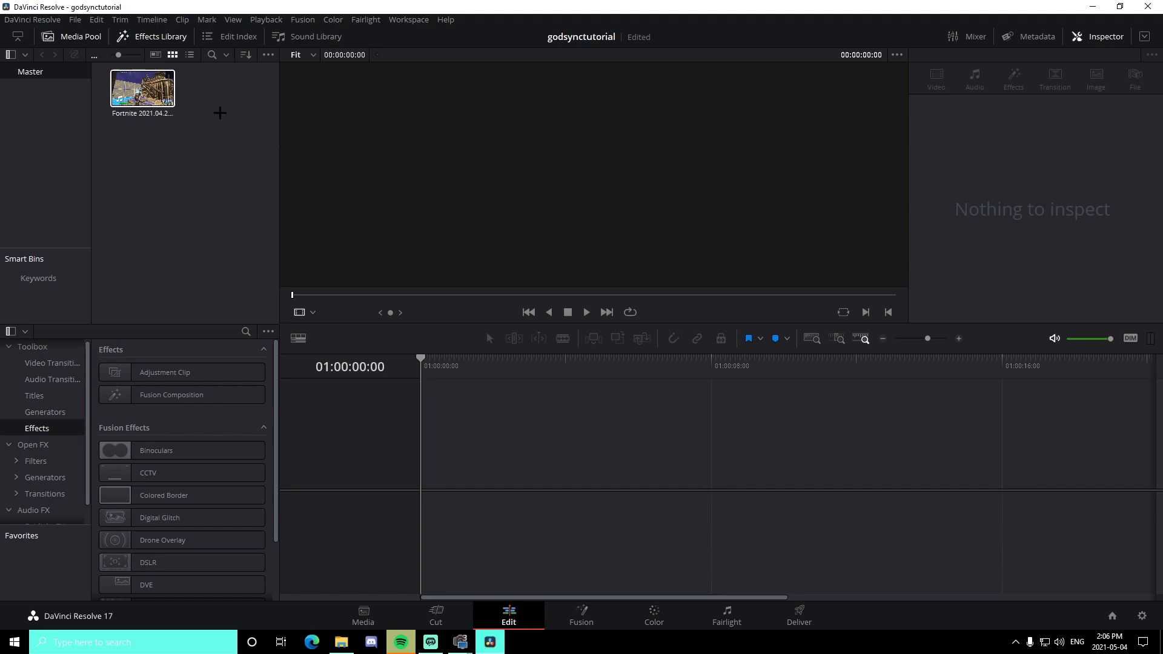
Place the Fortnite clip on a new Timeline 1 and browse the E: drive for a song
double_click(142, 87)
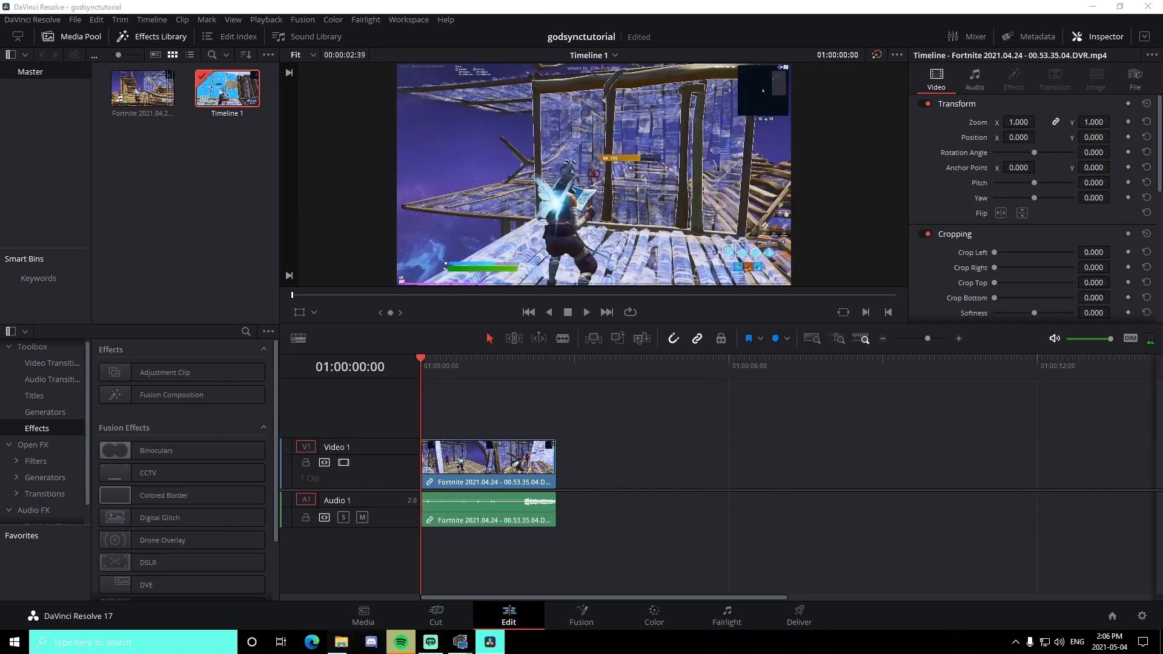
click(340, 642)
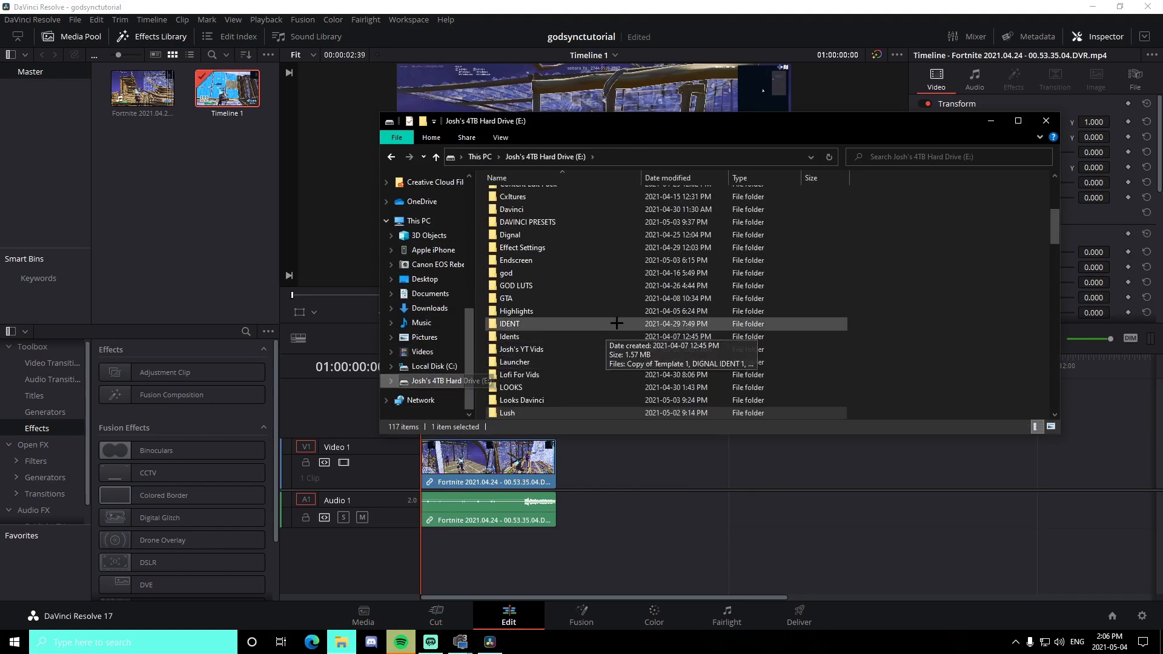
scroll(down, 3)
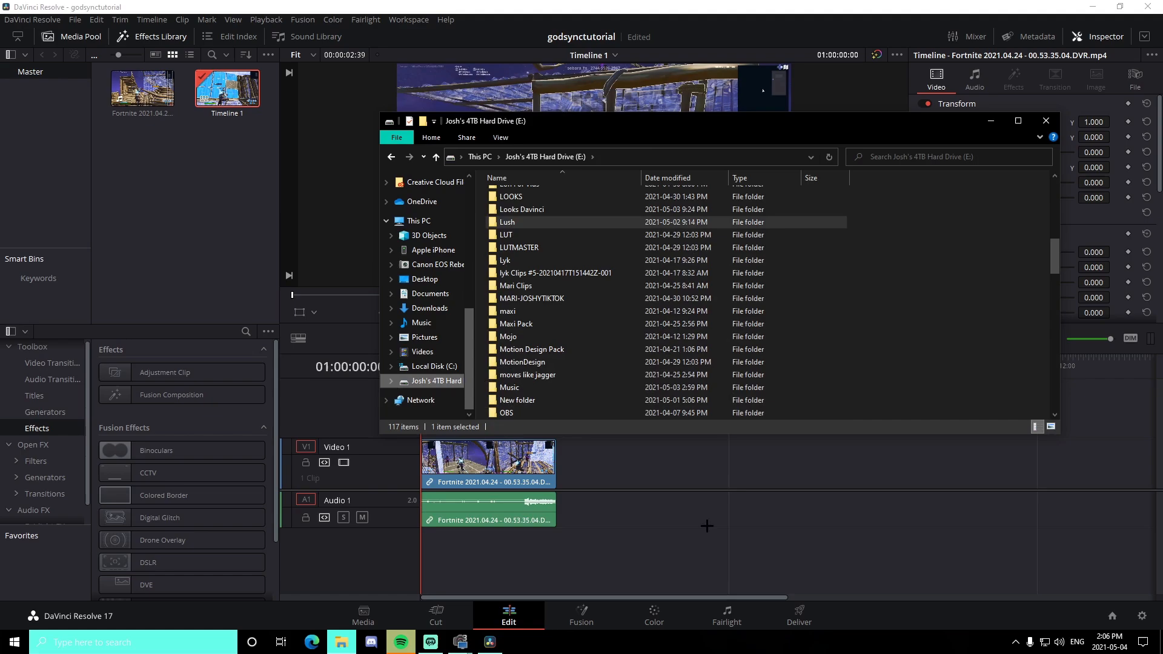
Close the drive's file browser and return to Timeline 1
click(1045, 121)
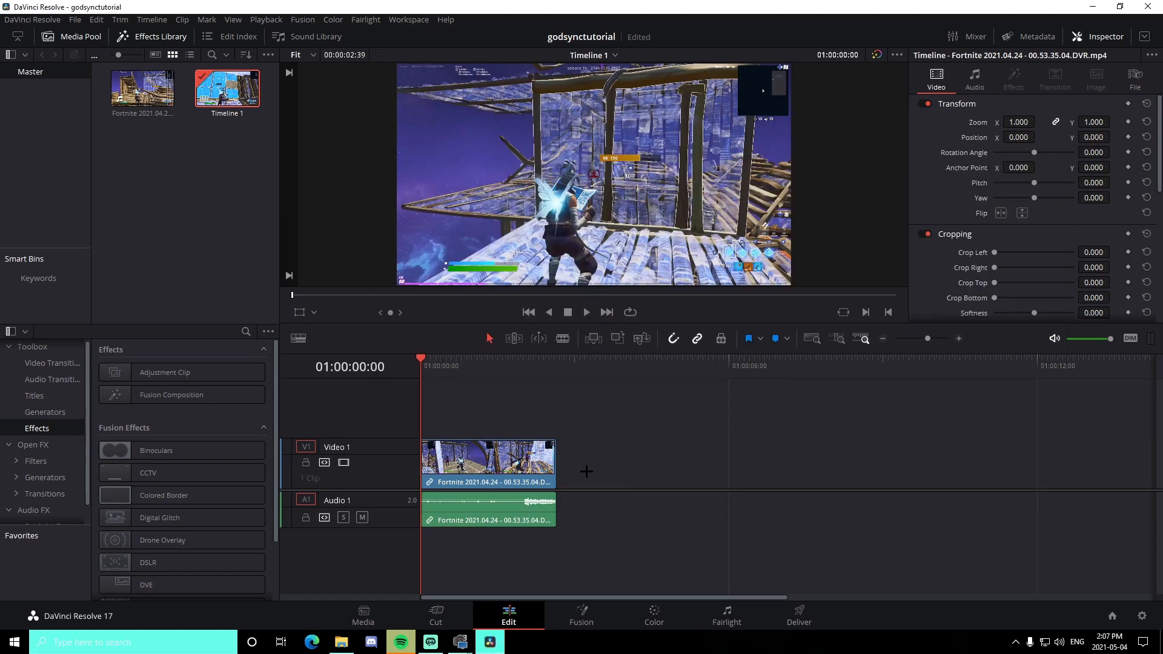
mouse_move(577, 461)
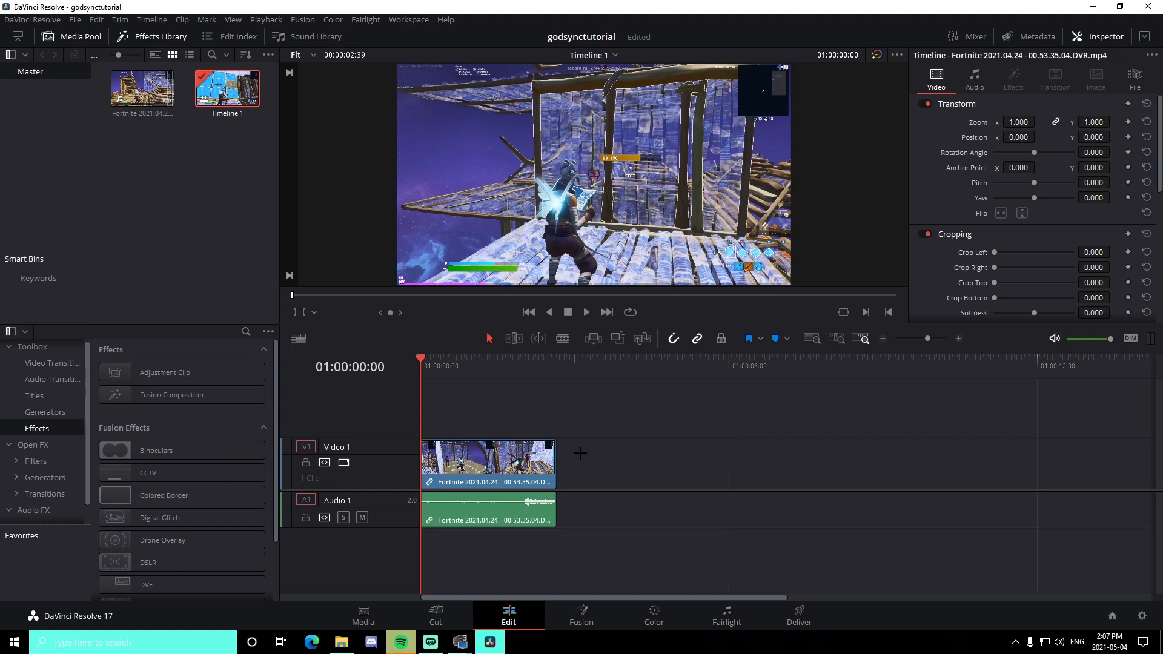
mouse_move(597, 474)
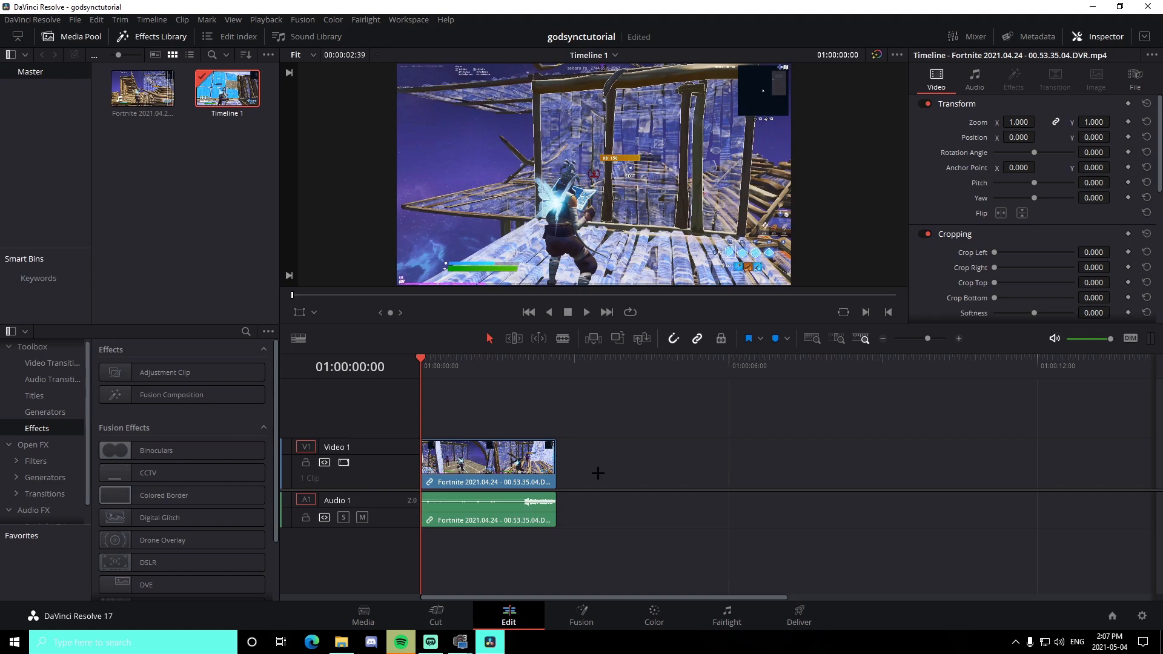
mouse_move(594, 459)
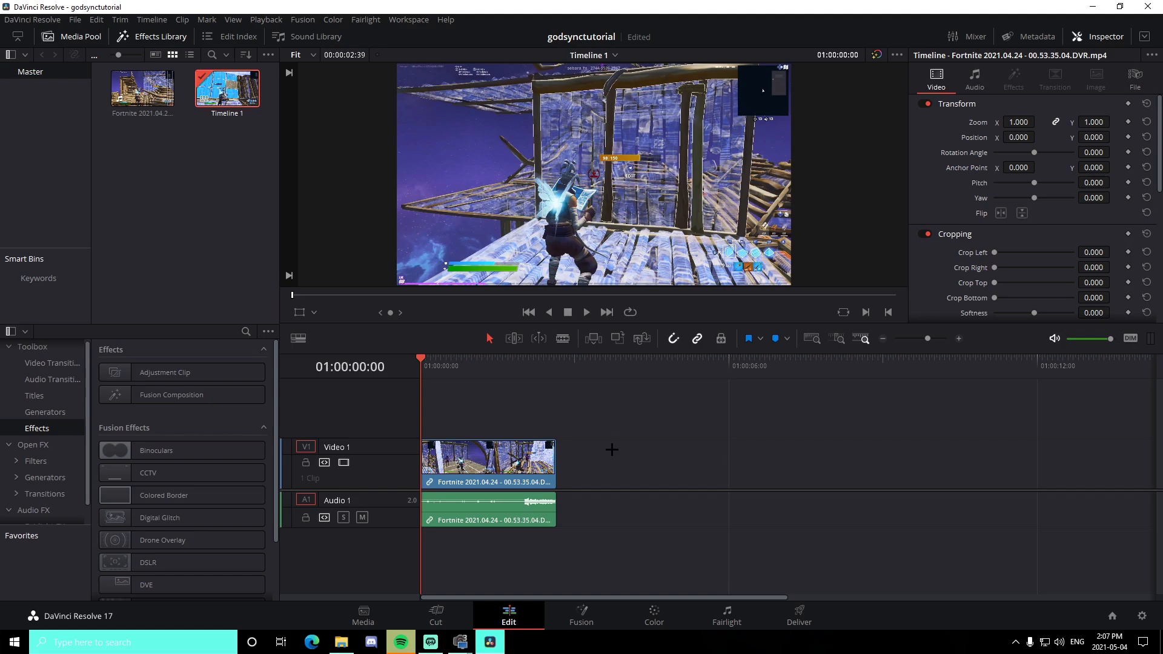
mouse_move(581, 466)
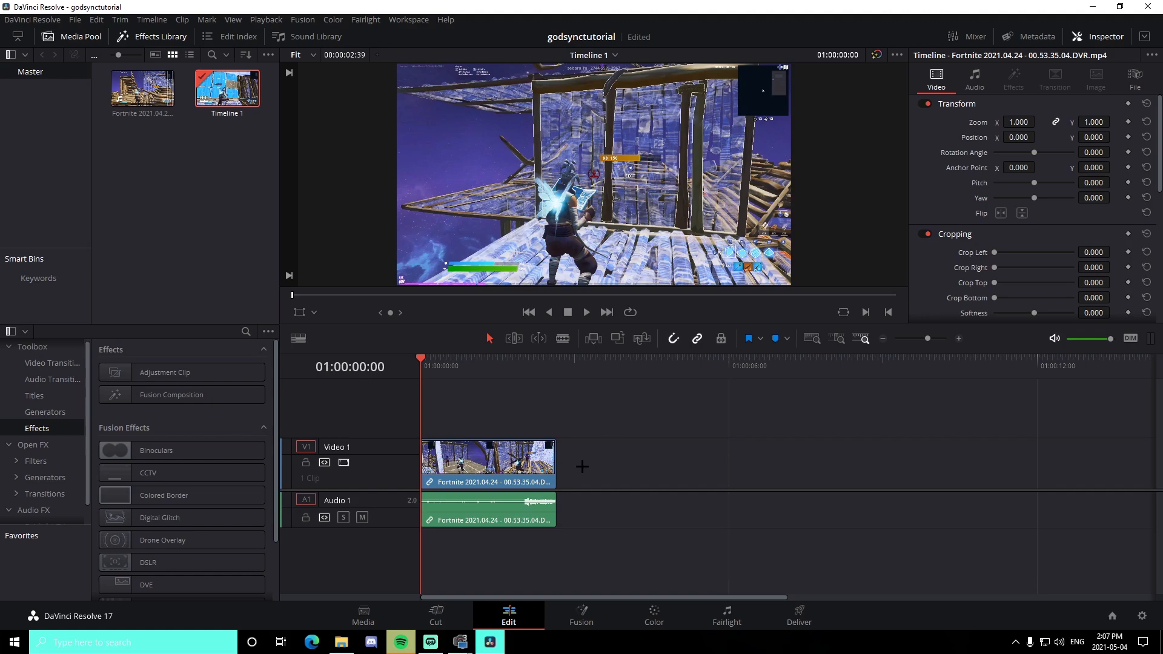
mouse_move(592, 509)
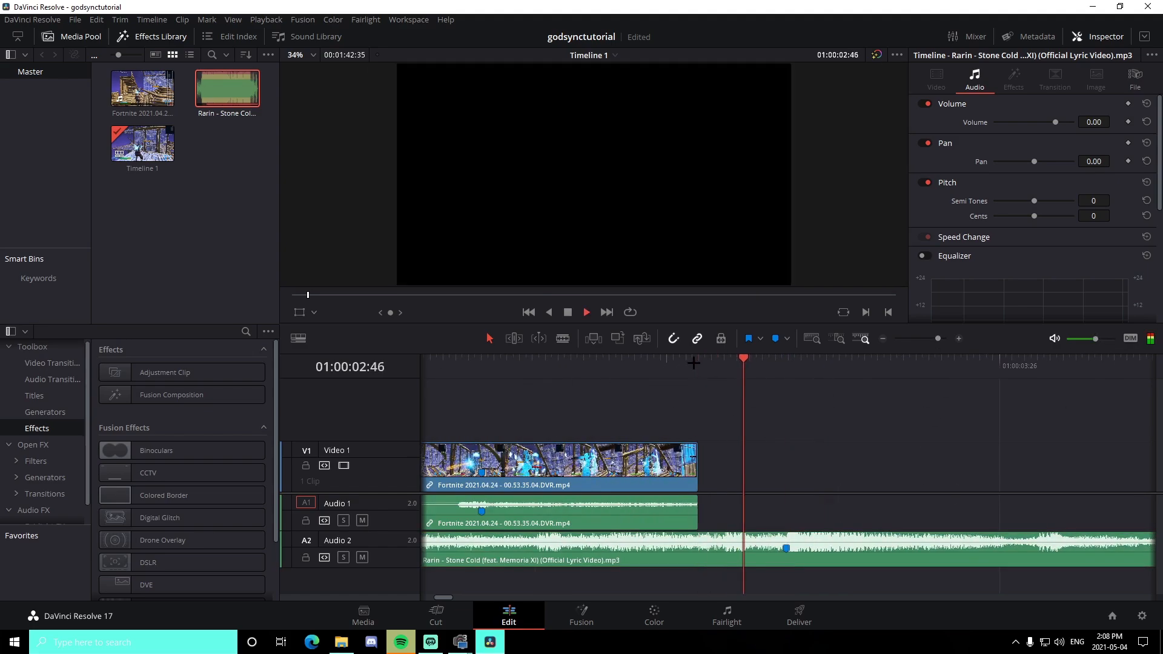
Park the playhead on a song beat ready for a marker
click(789, 358)
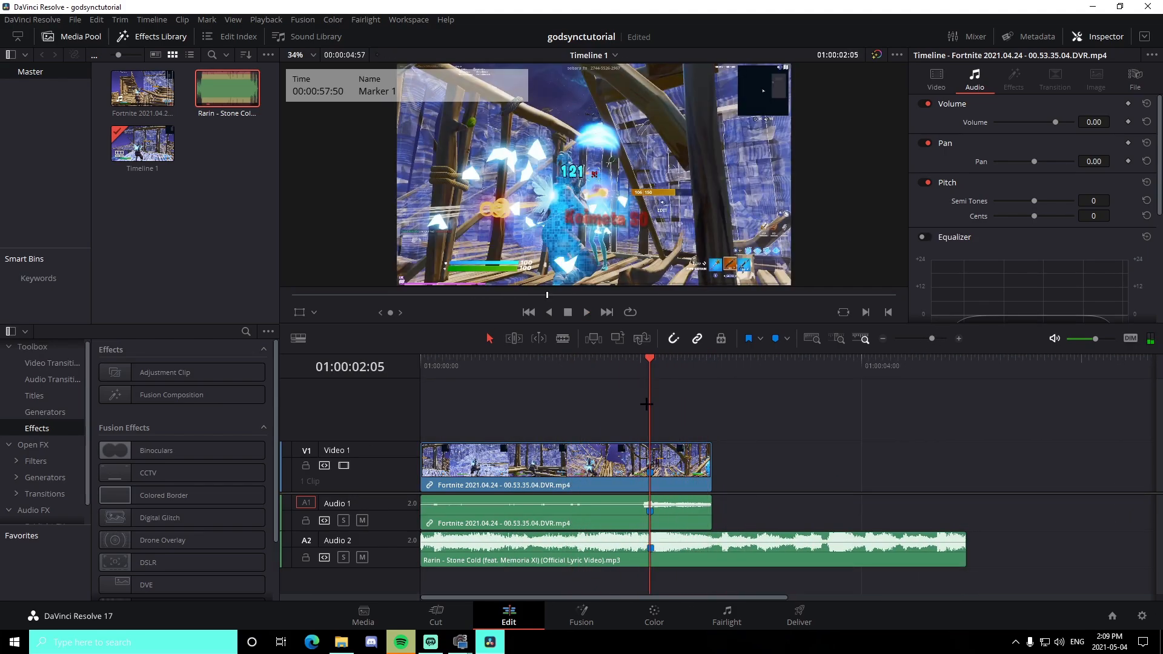
Show the clip's Retime Controls and reset one section's speed to 100%
right_click(563, 464)
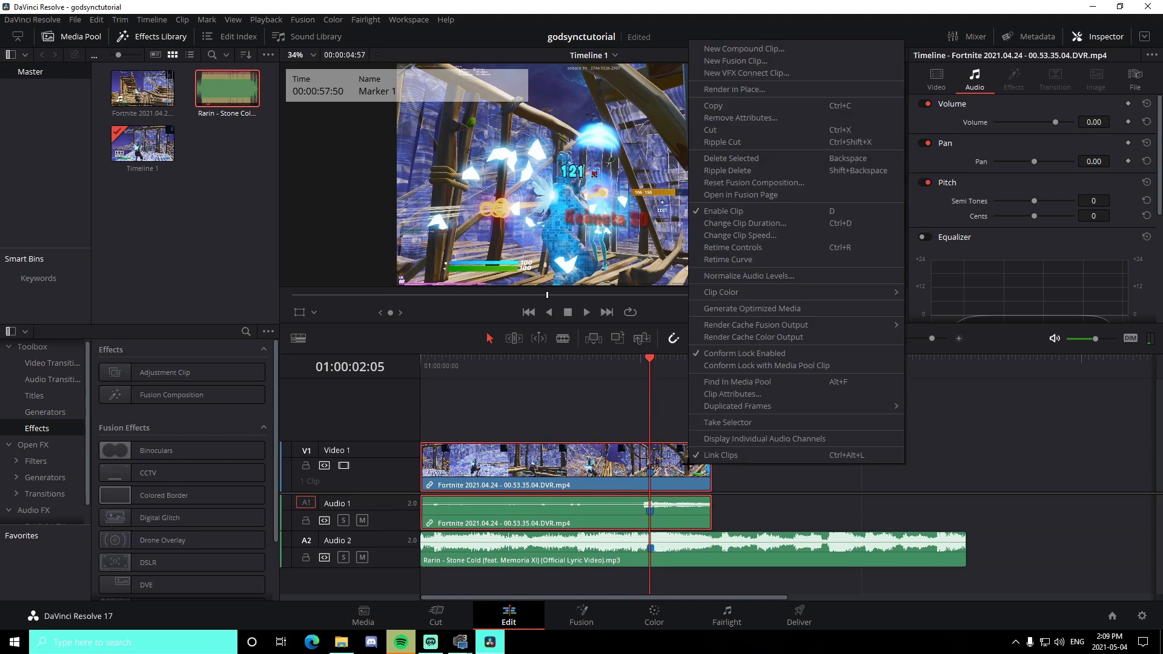
click(739, 235)
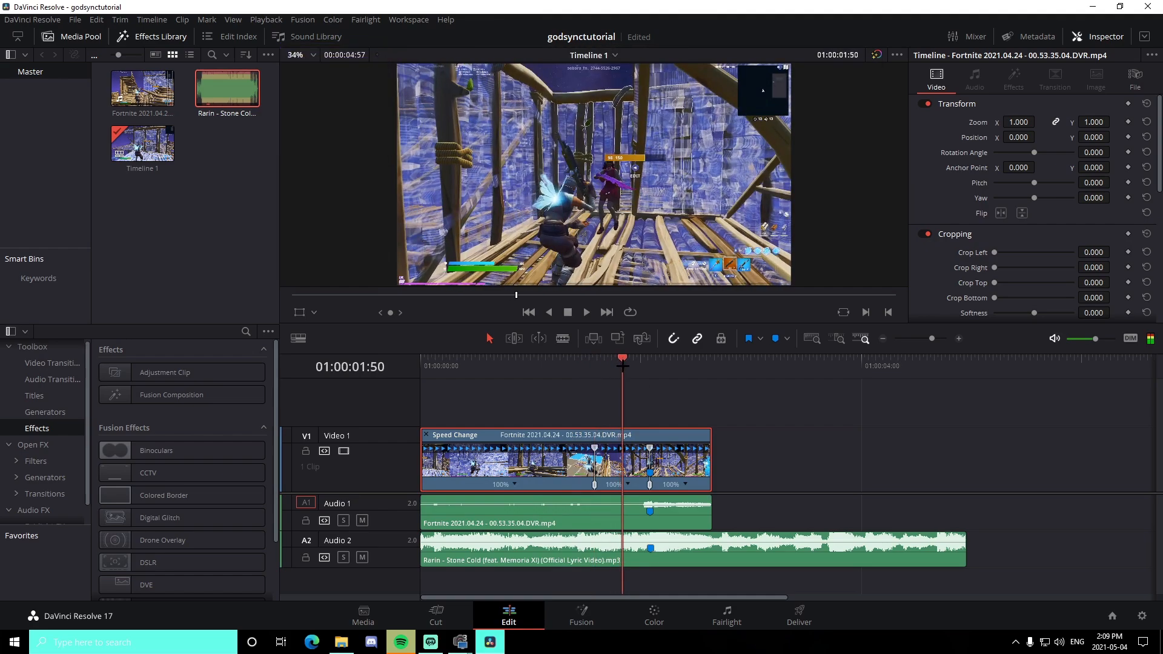
right_click(617, 483)
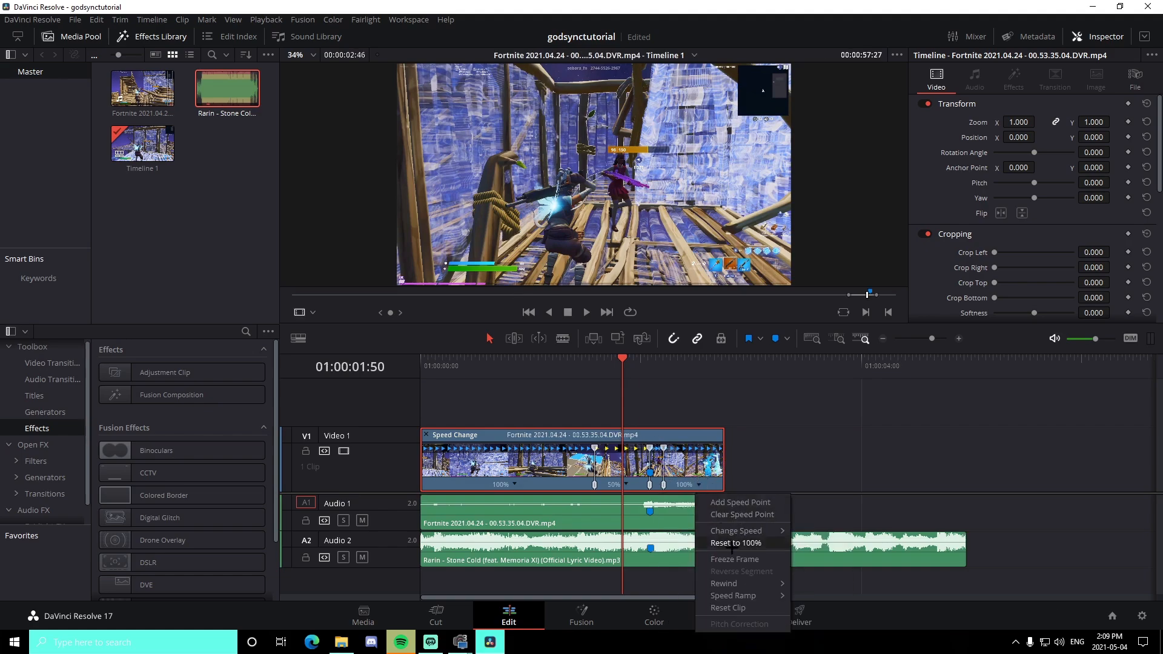
click(734, 543)
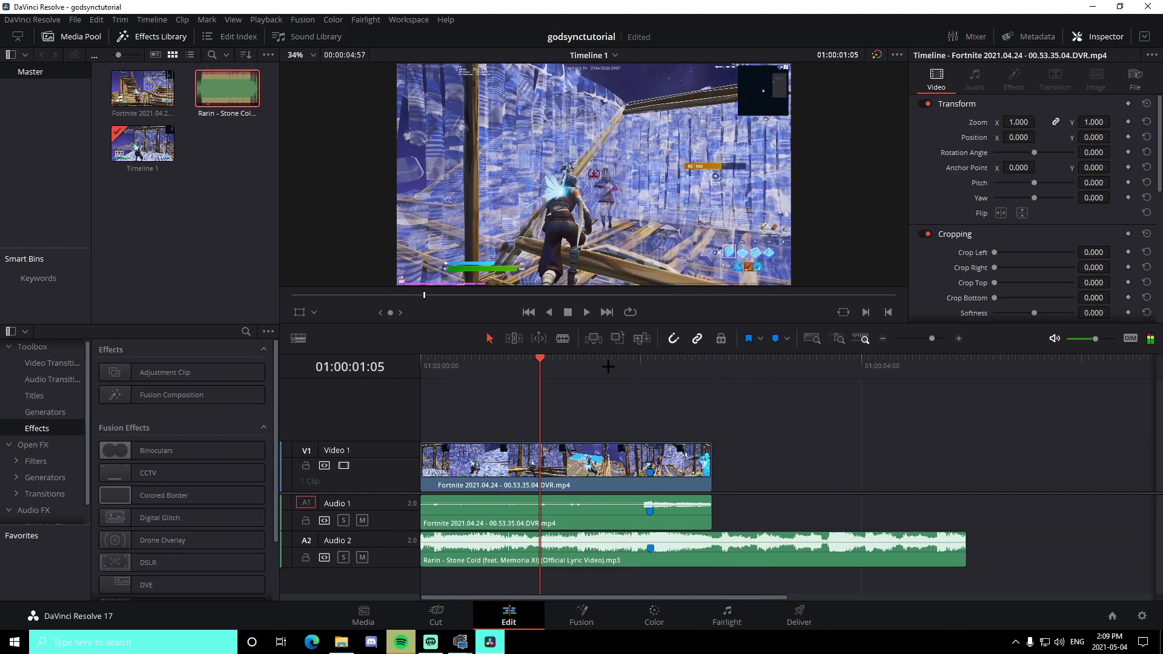
Trim the Fortnite clip's end to the beat marker and select the song on Audio 2 to extend it
click(622, 358)
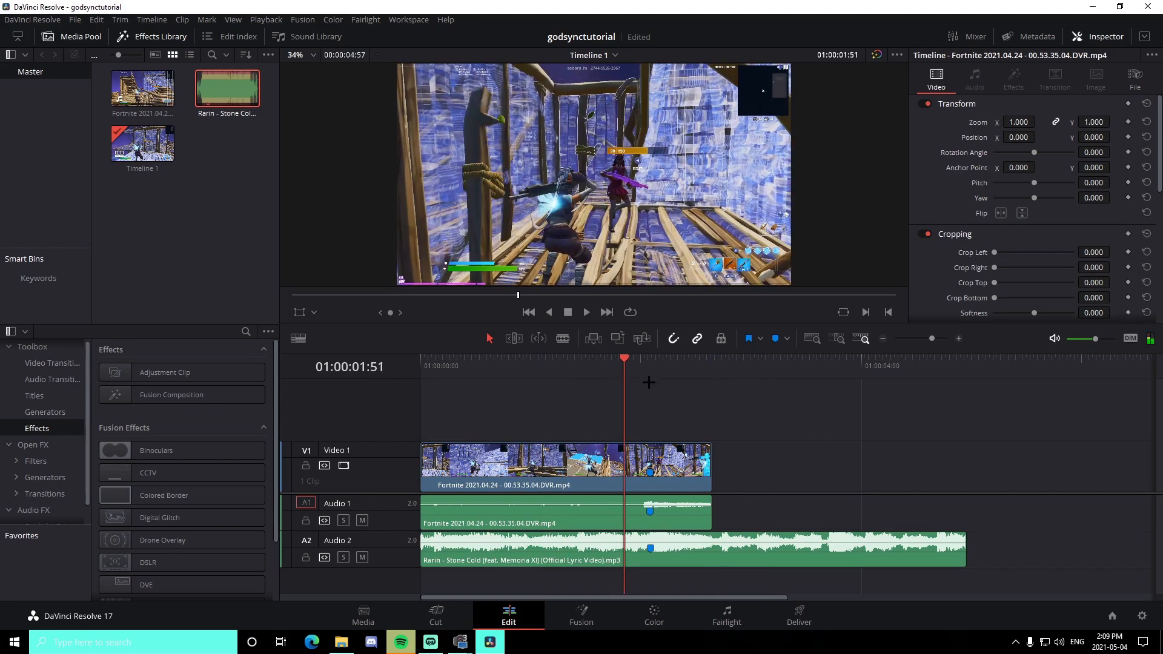
mouse_move(642, 357)
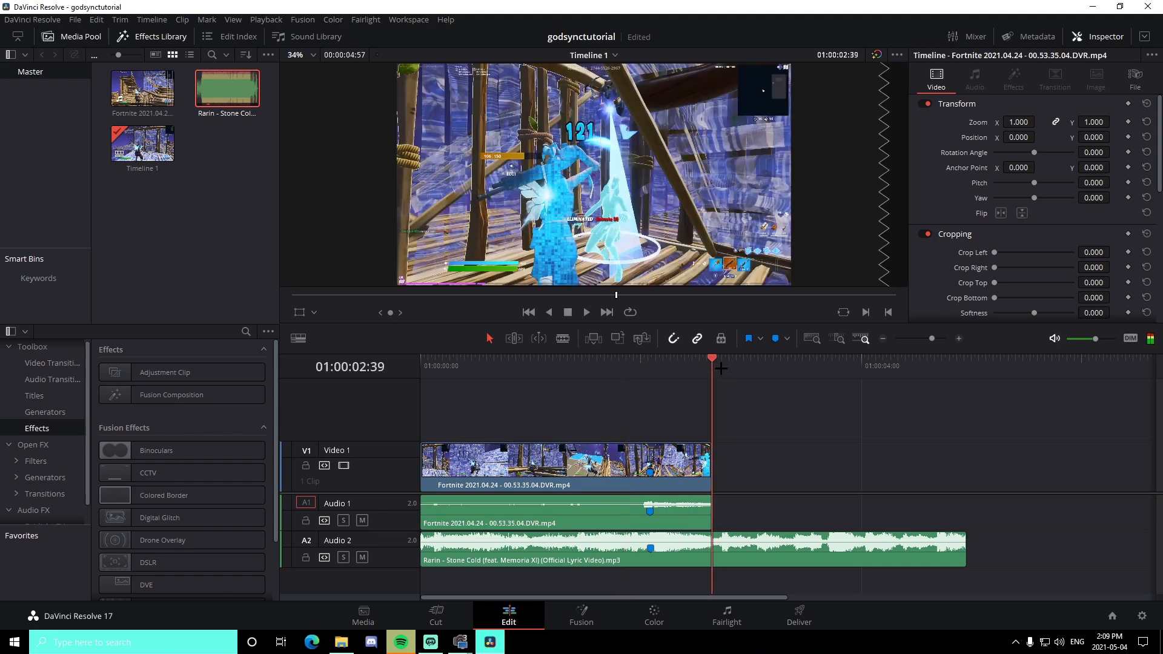
click(723, 548)
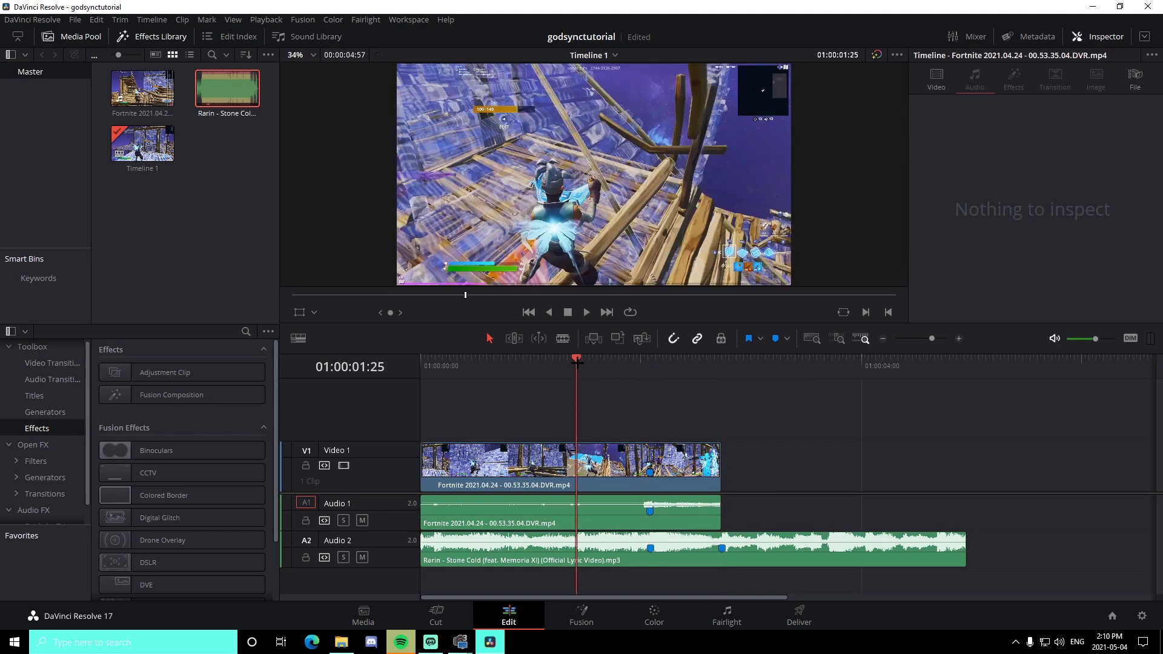
click(585, 312)
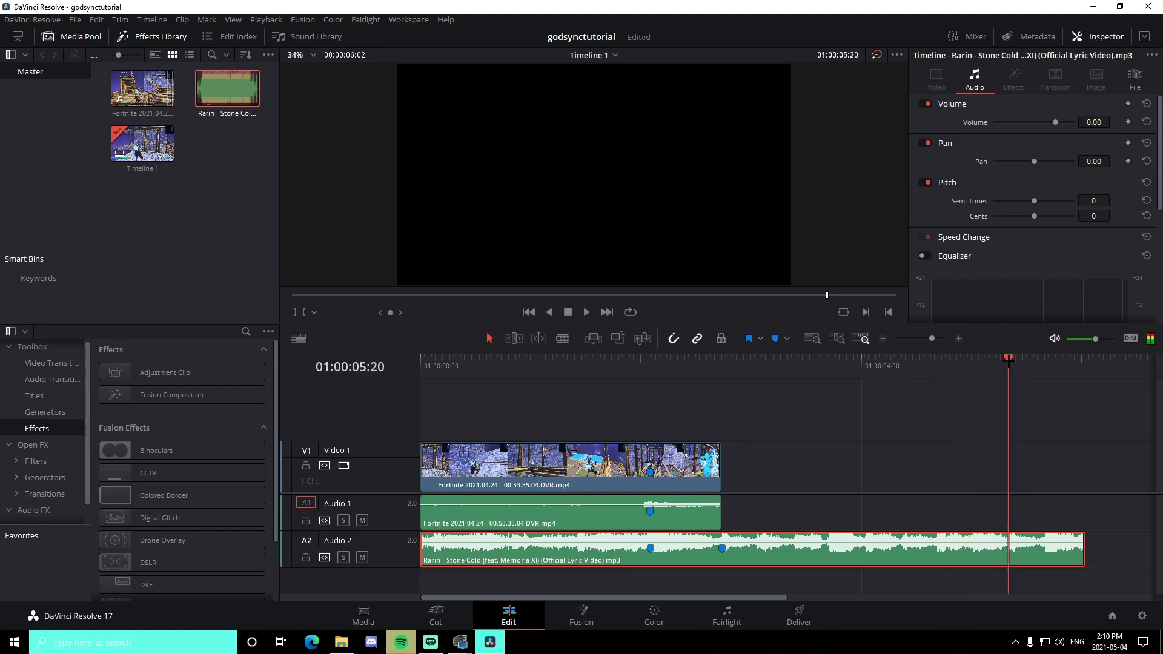
mouse_move(873, 458)
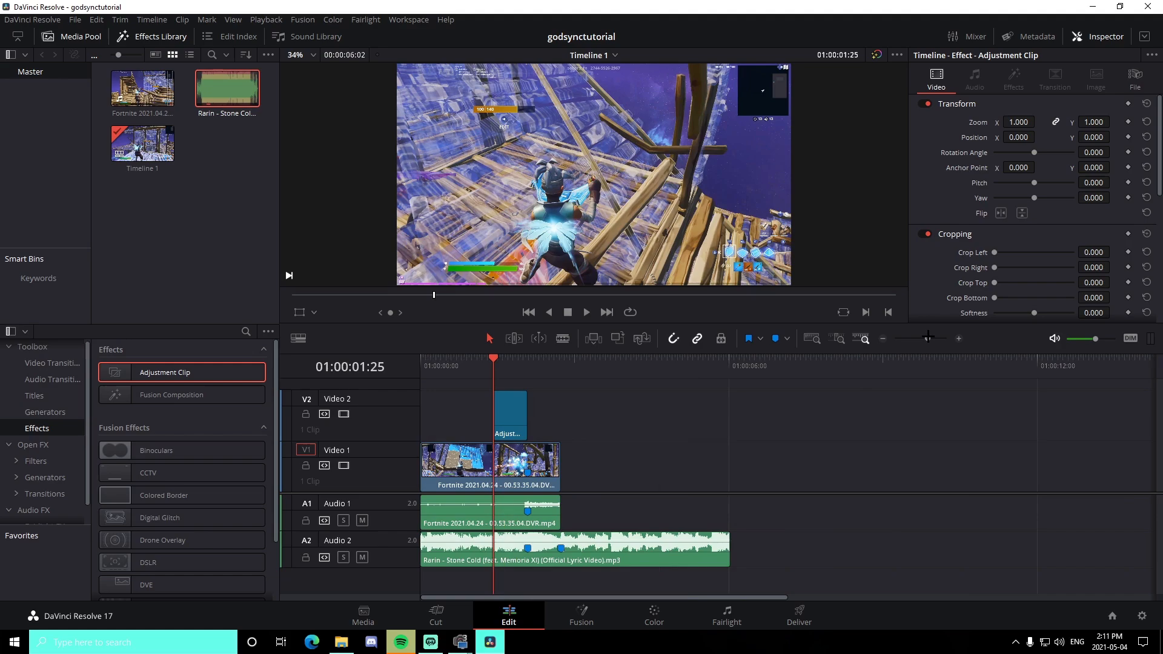
mouse_move(775, 508)
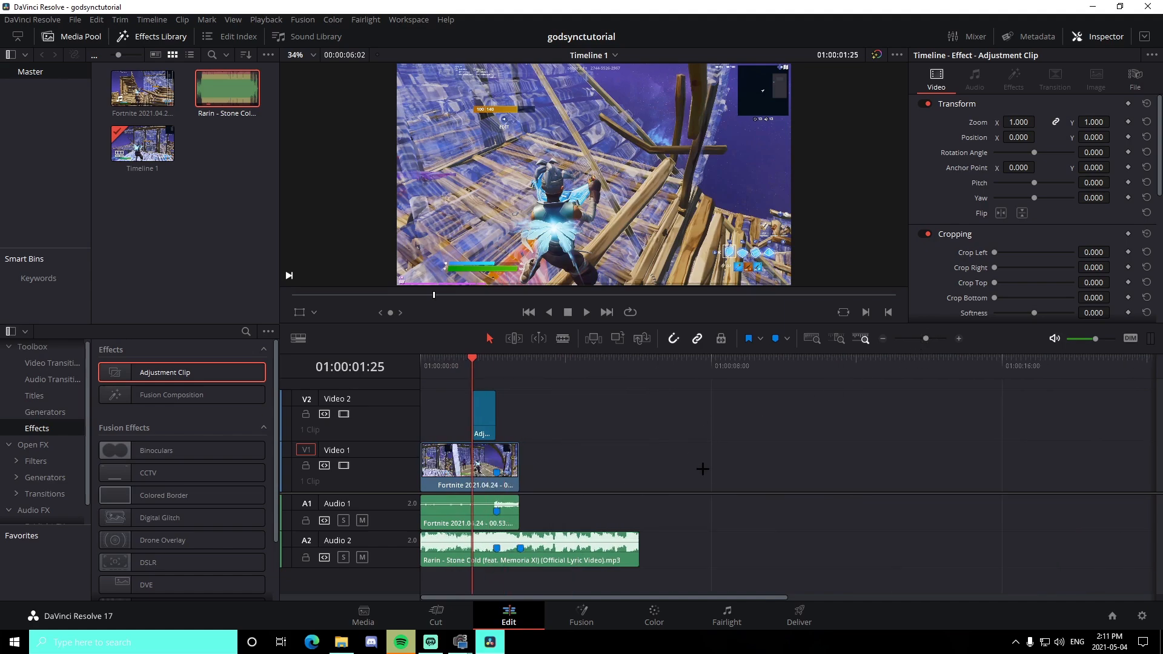
mouse_move(692, 560)
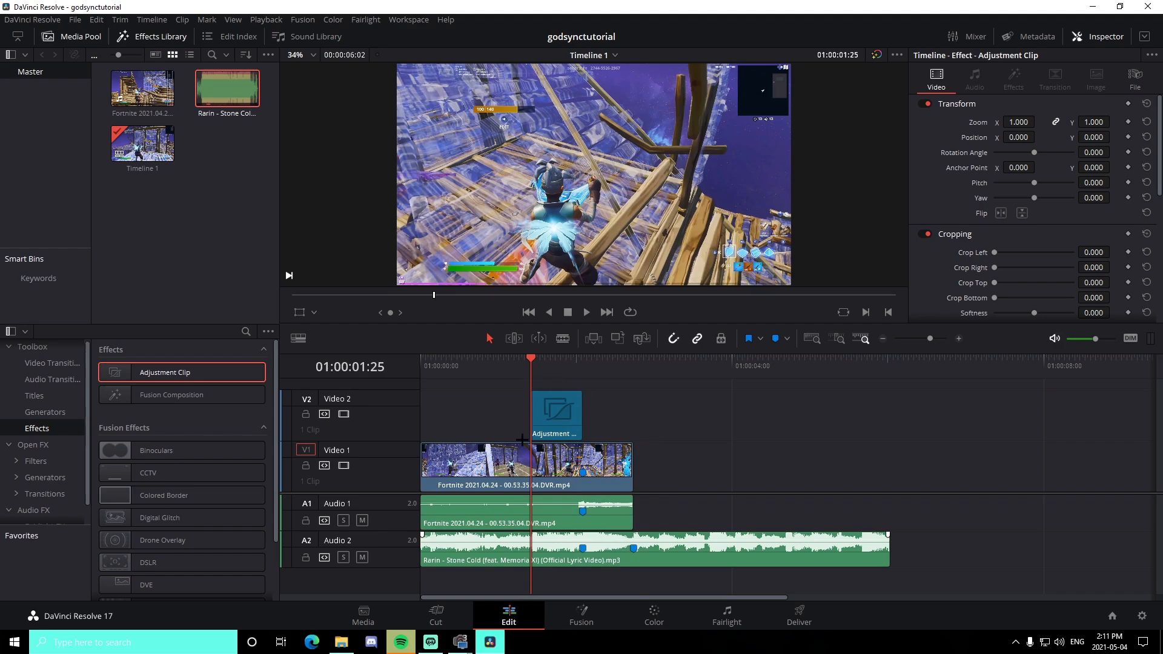
Import the Fortnite highlight clip from the 4TB drive's Lush > Apr 29 folder into the project
click(488, 642)
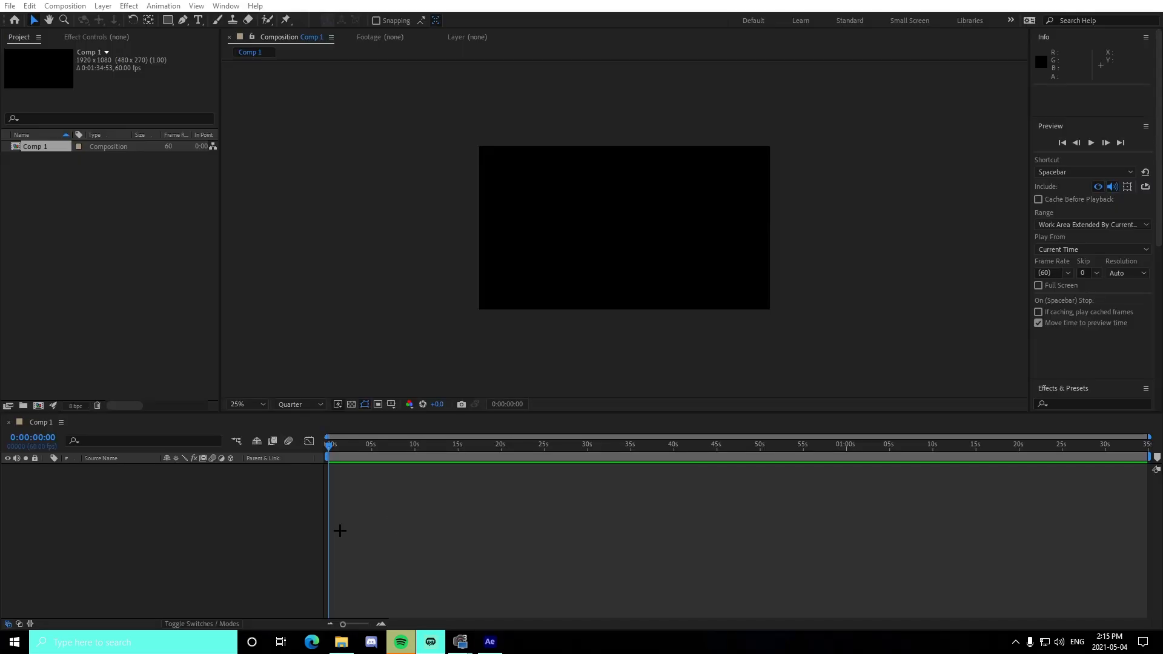
mouse_move(363, 504)
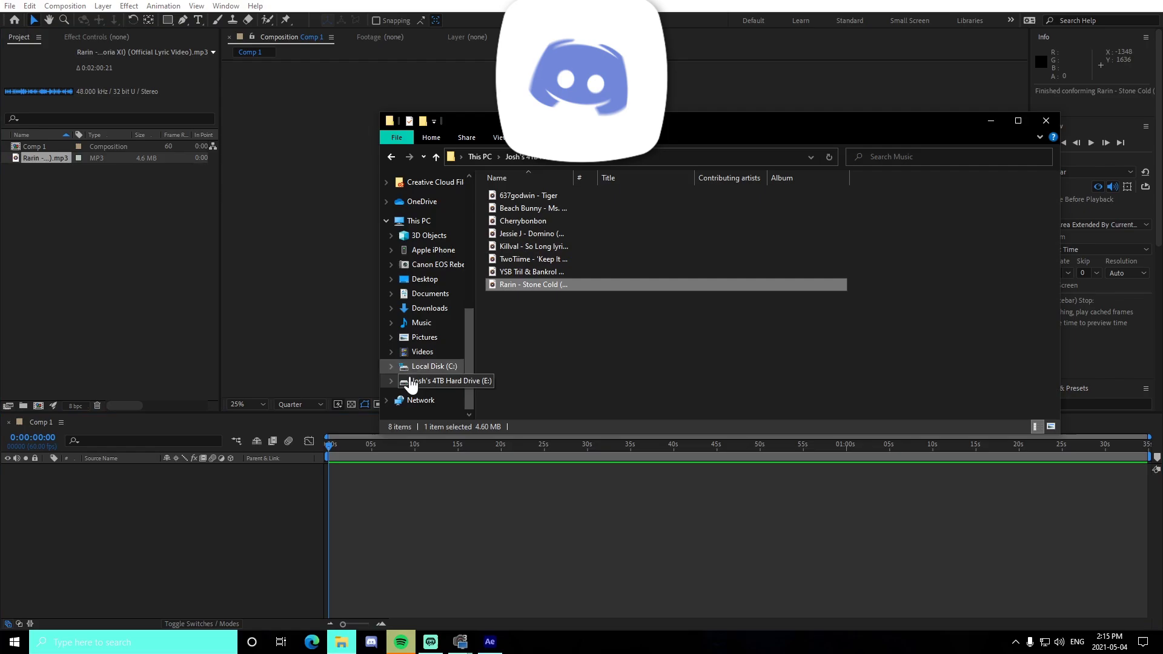
click(446, 381)
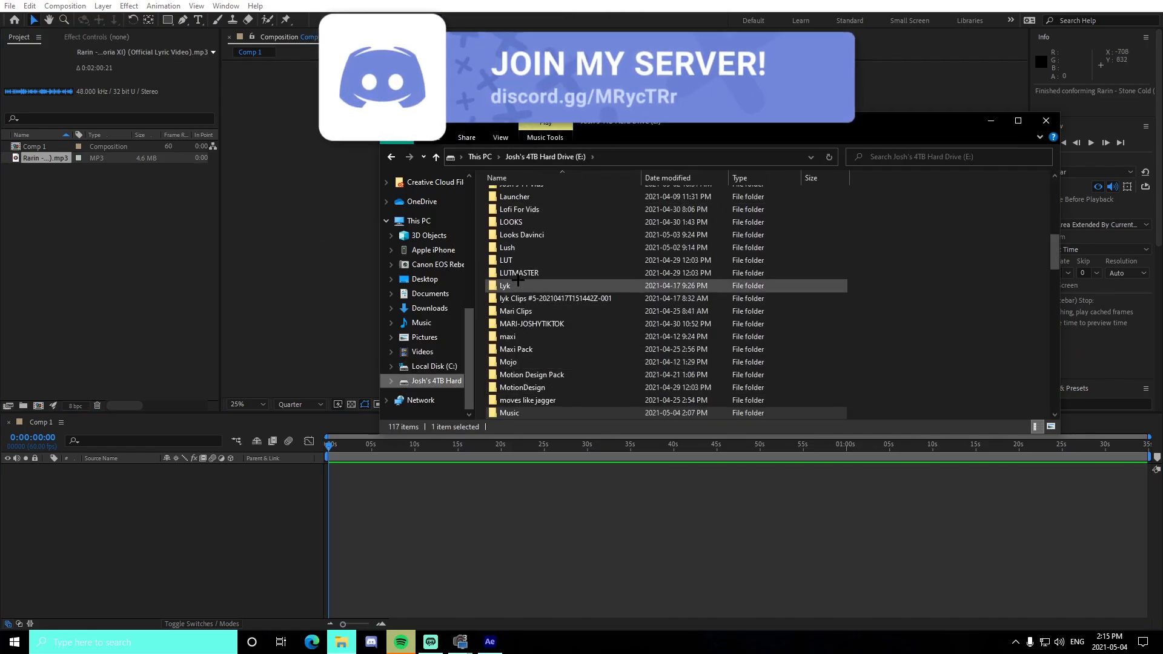
double_click(507, 247)
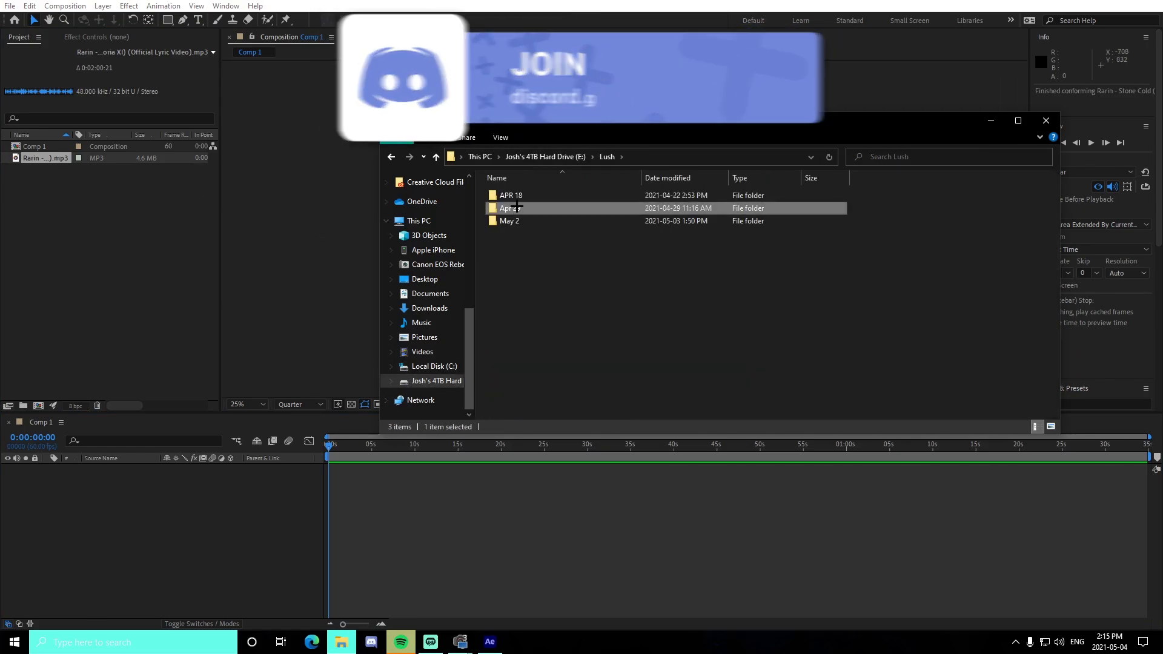
double_click(511, 207)
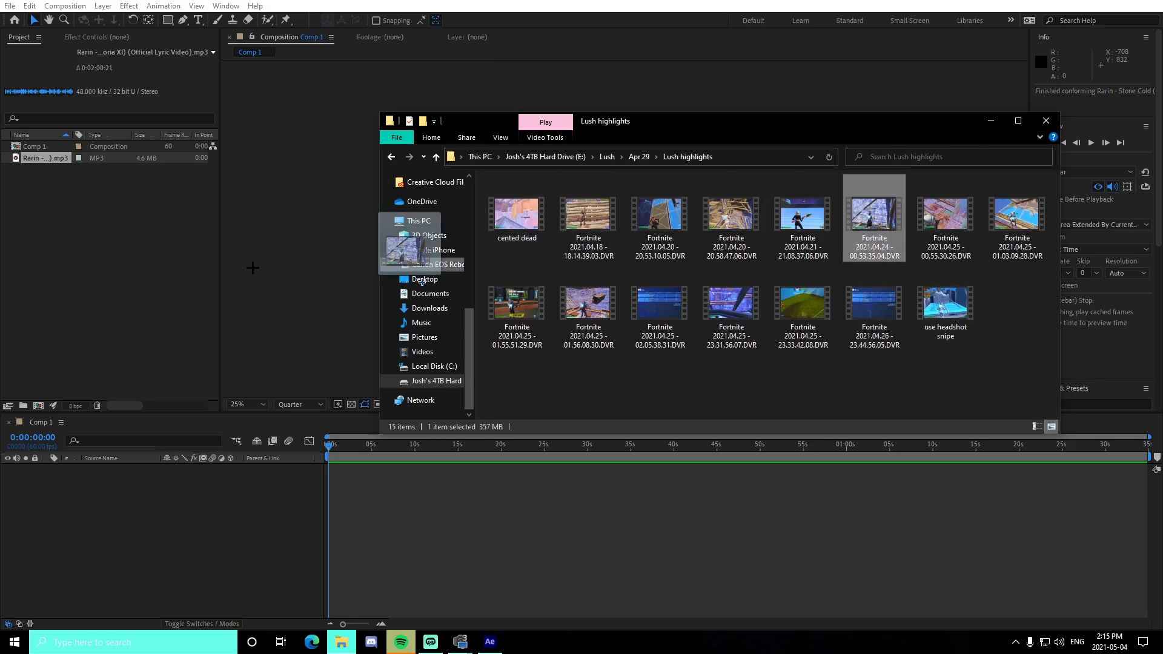
double_click(873, 216)
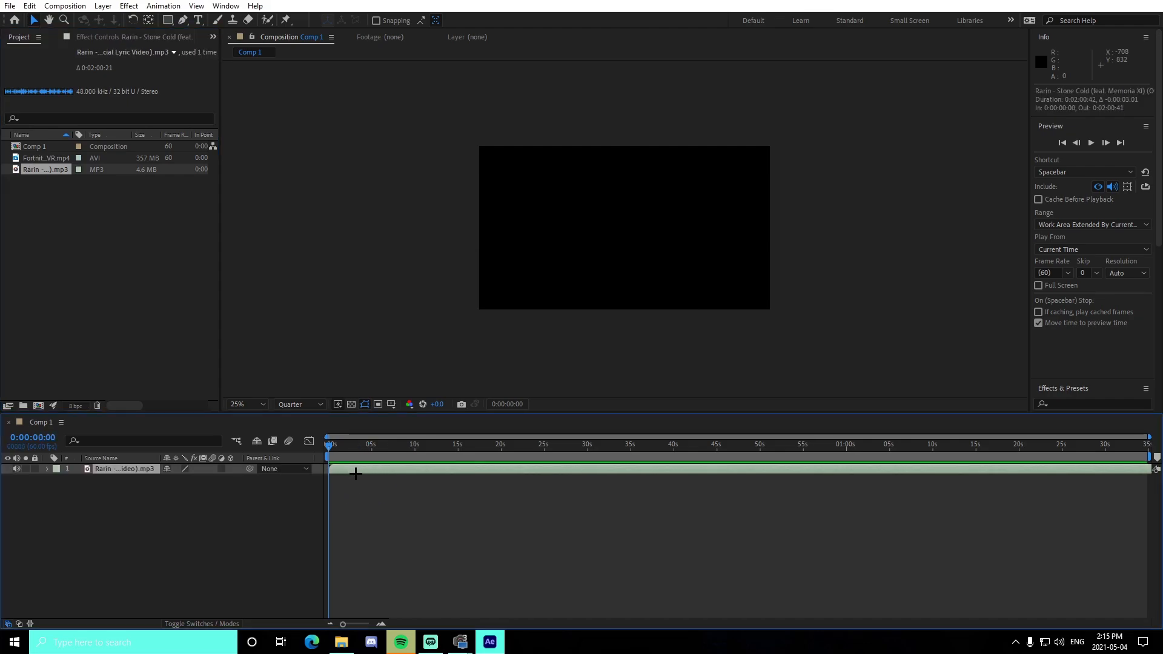
Play the song against its waveform, park at about 21 seconds on a beat, then select the Fortnite clip
click(47, 467)
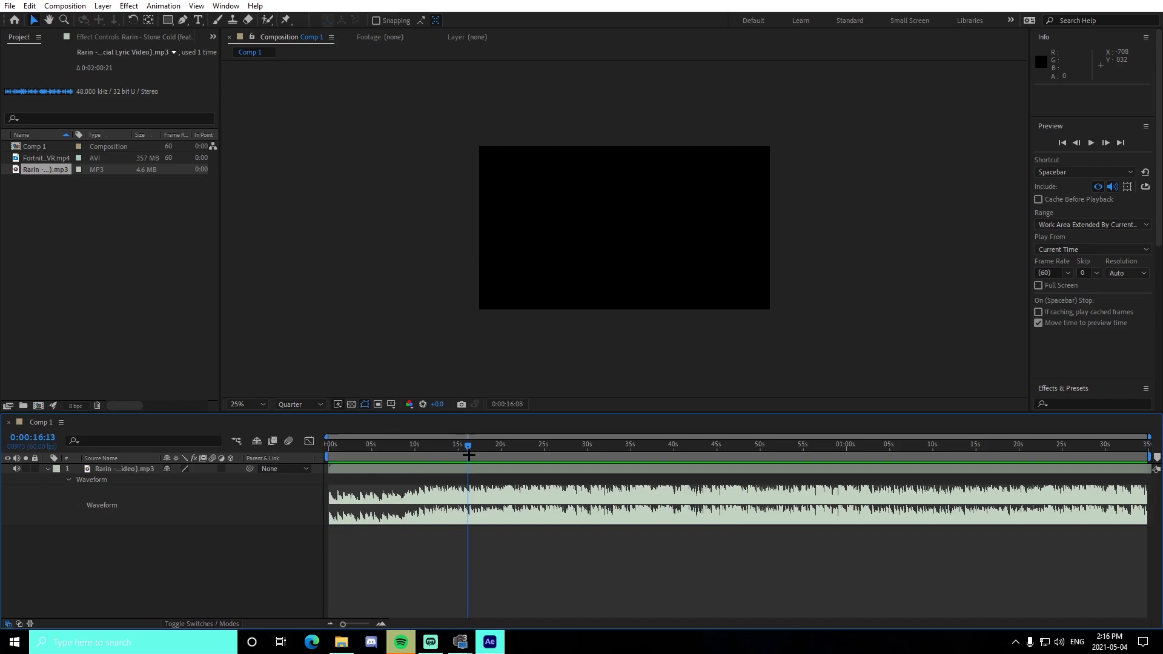
key(space)
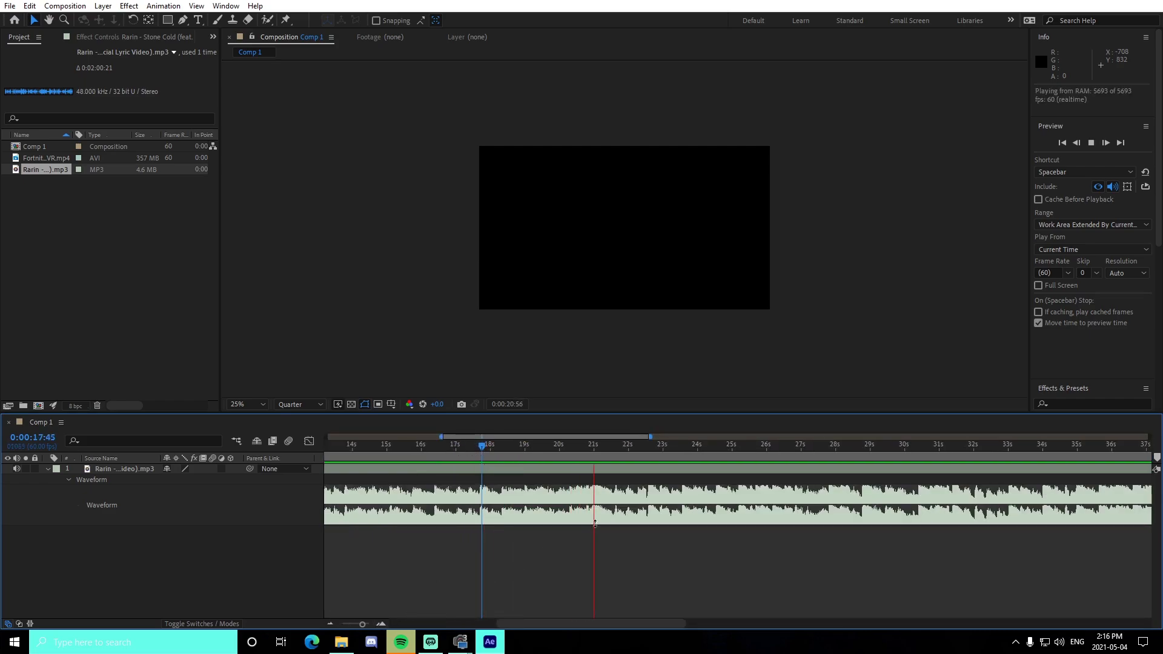
click(546, 445)
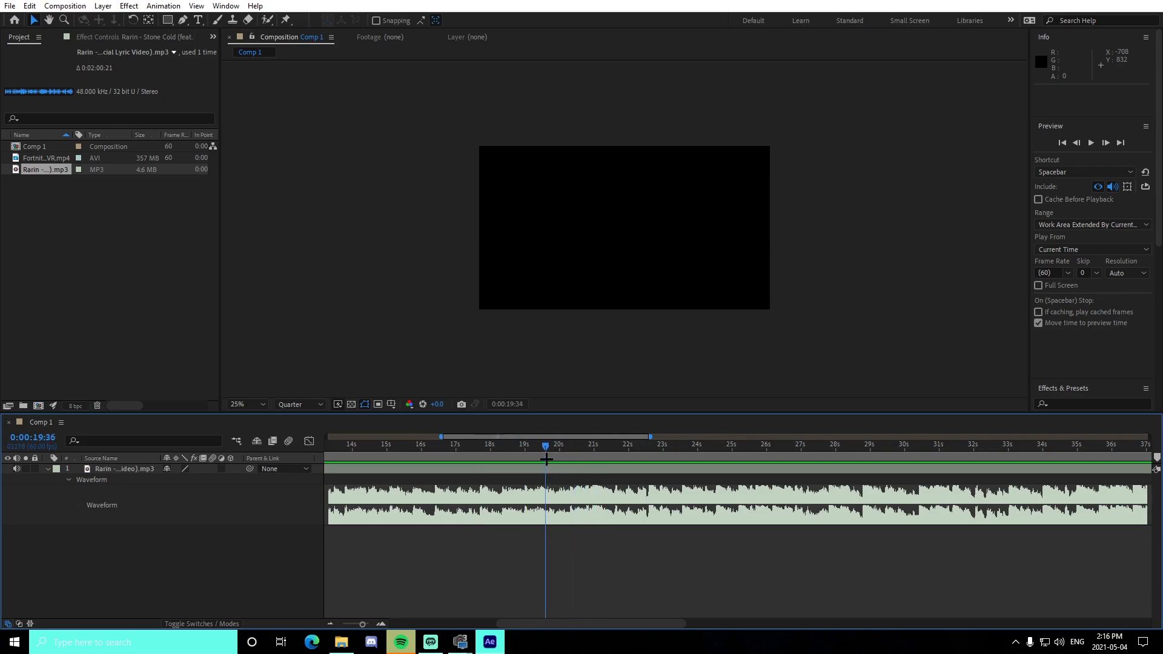
click(593, 444)
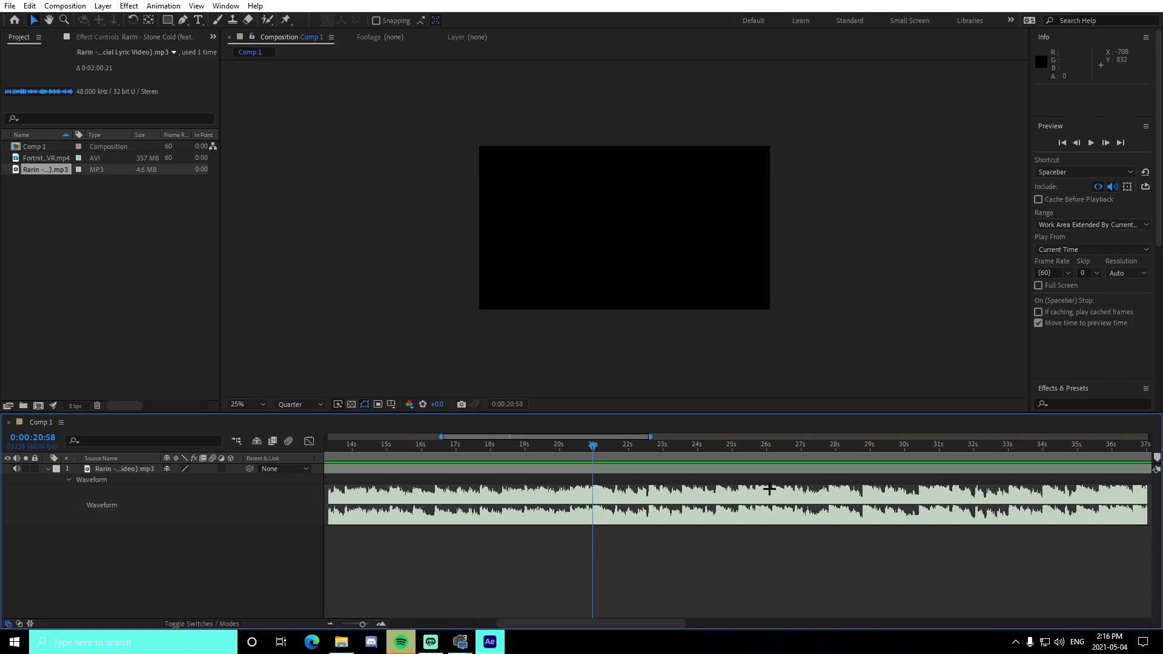
mouse_move(662, 485)
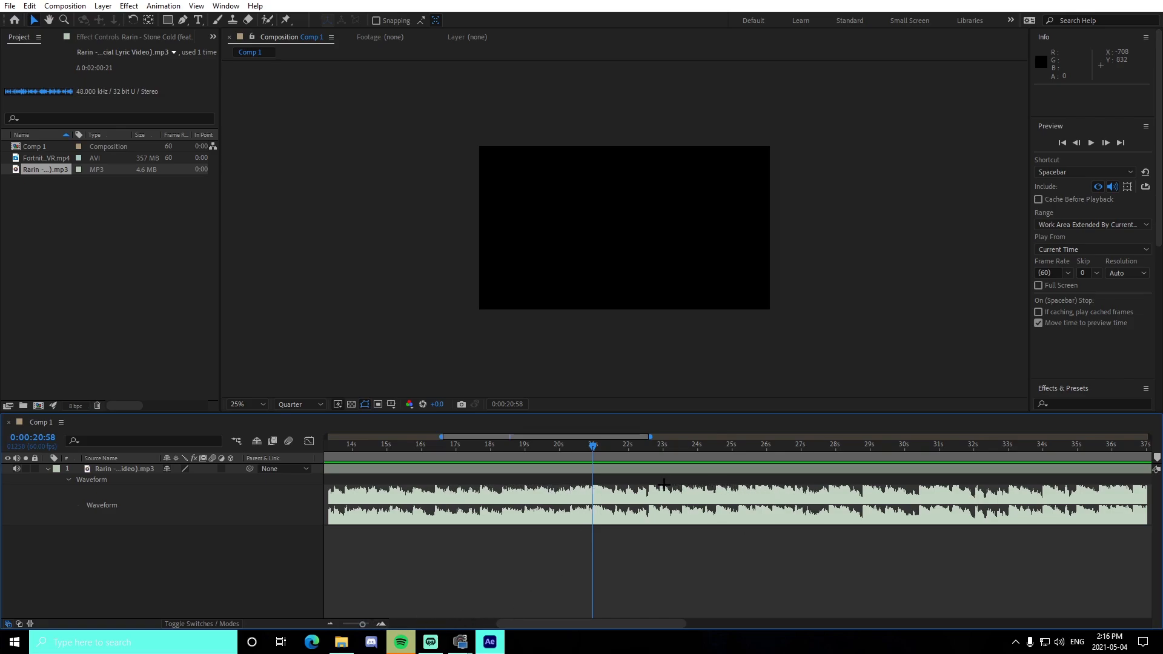
mouse_move(862, 480)
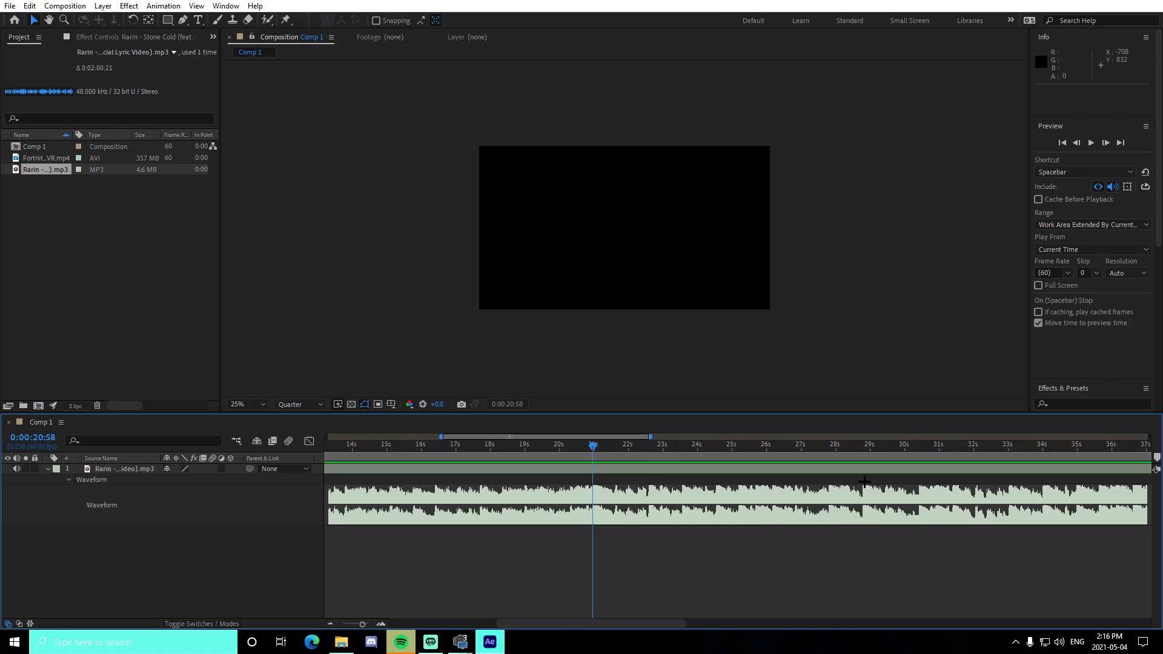
mouse_move(589, 462)
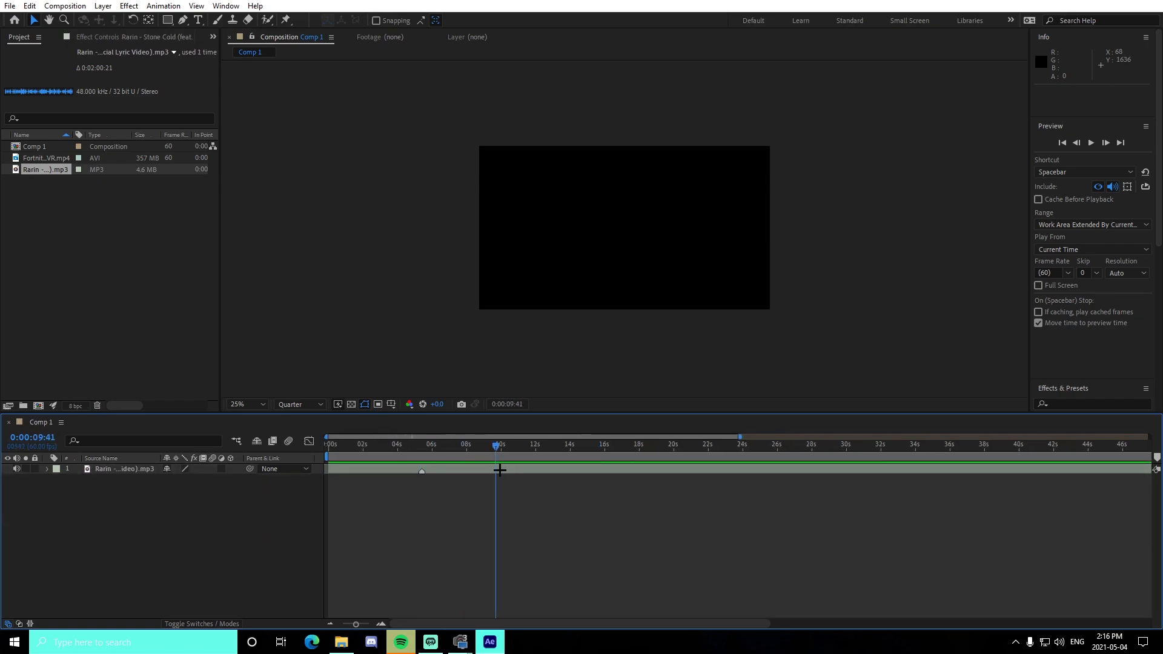
click(421, 443)
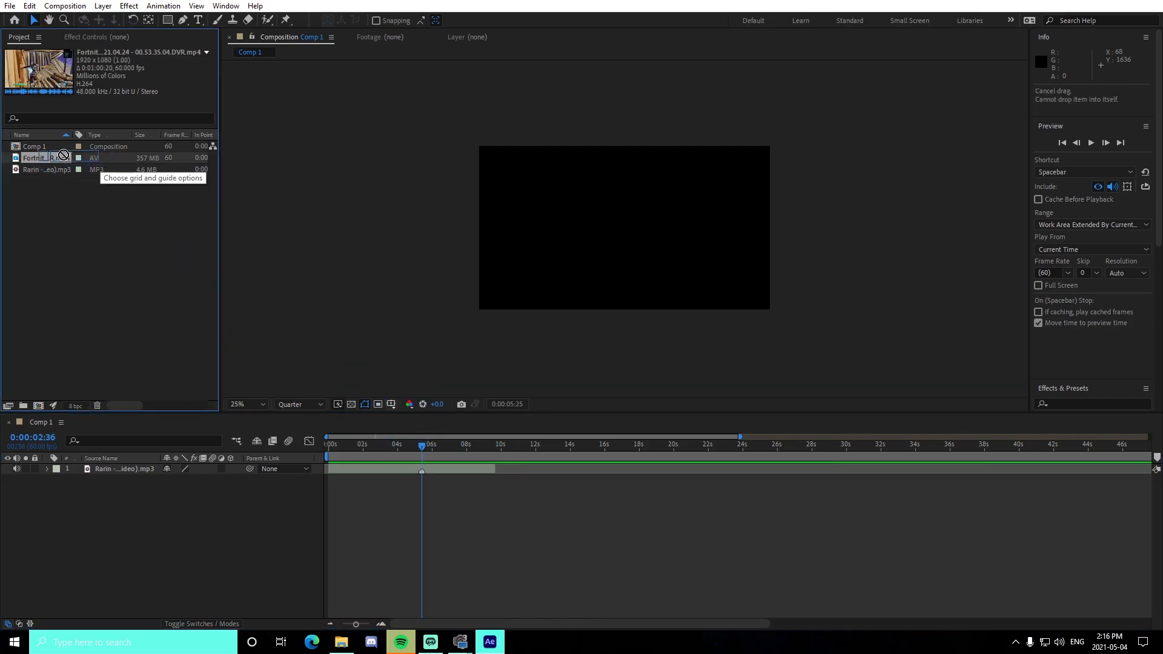
Set In/Out around the 54-second highlight in the Footage panel and scrub Comp 1 from 3.8 to past 5 seconds
double_click(45, 157)
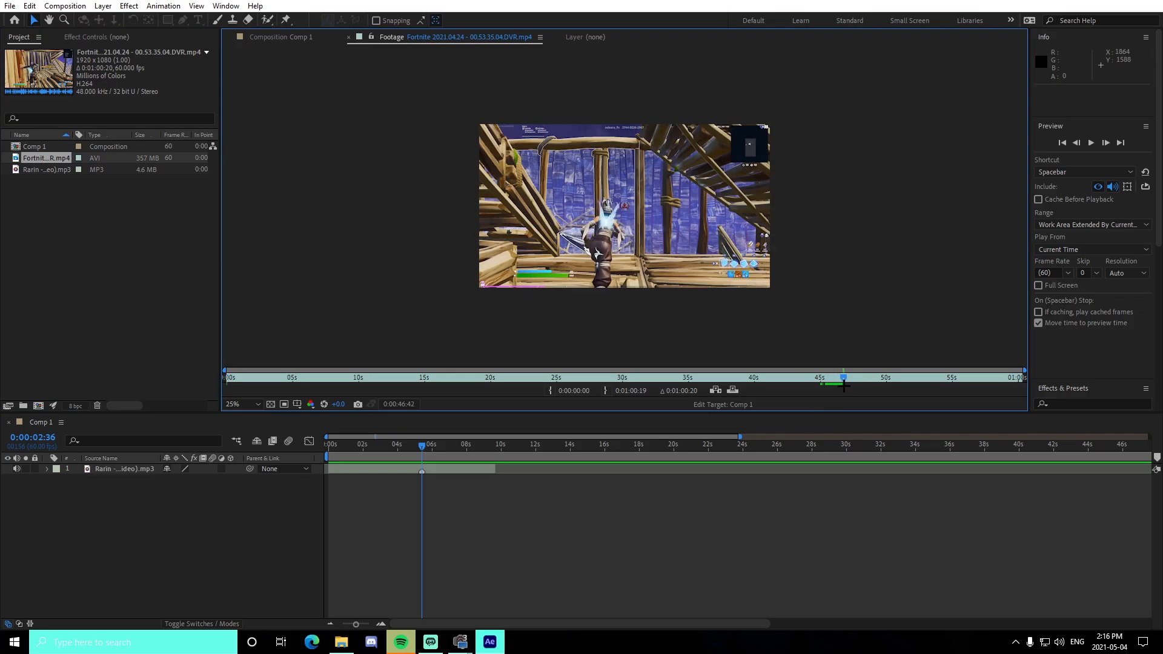
click(943, 376)
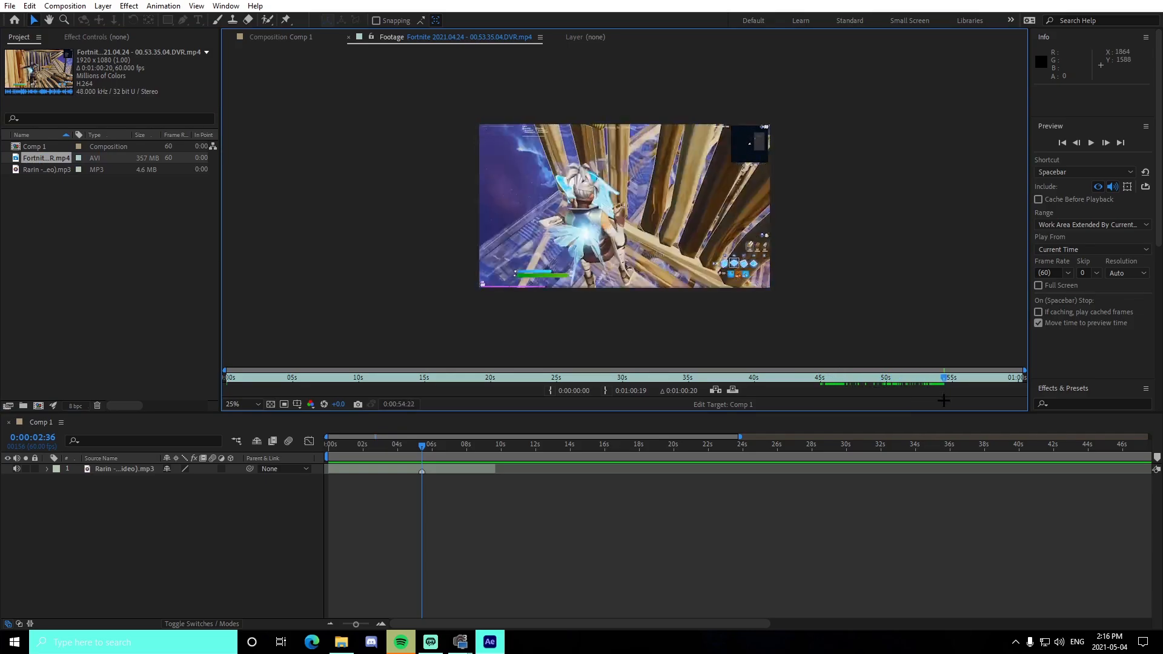
click(953, 377)
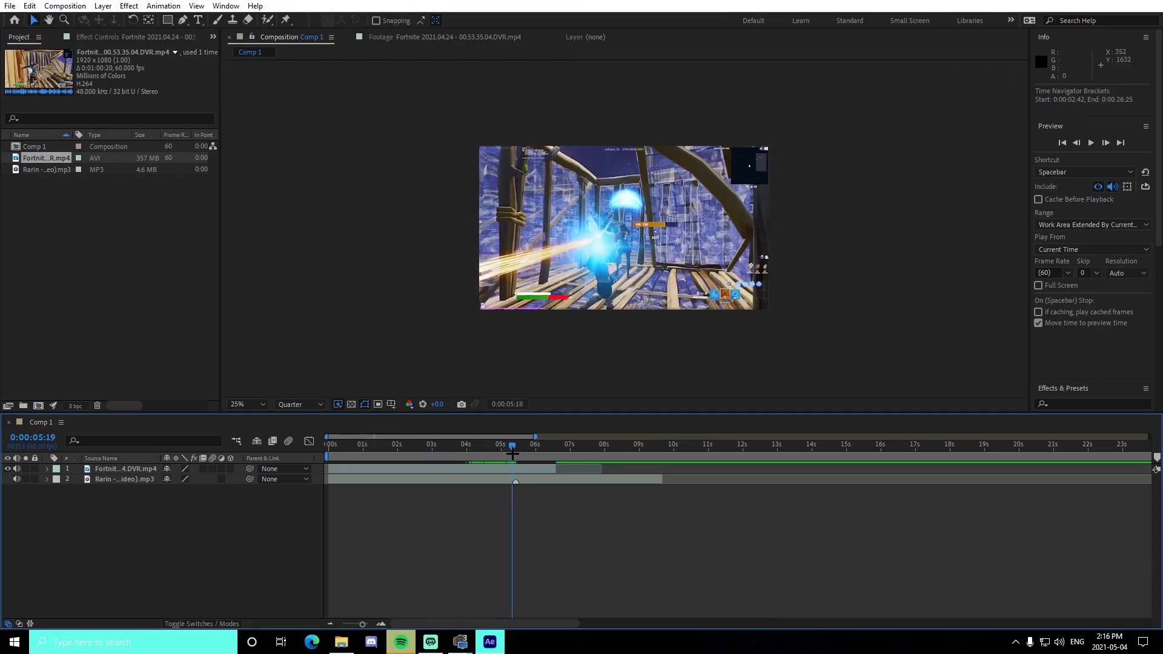
click(458, 445)
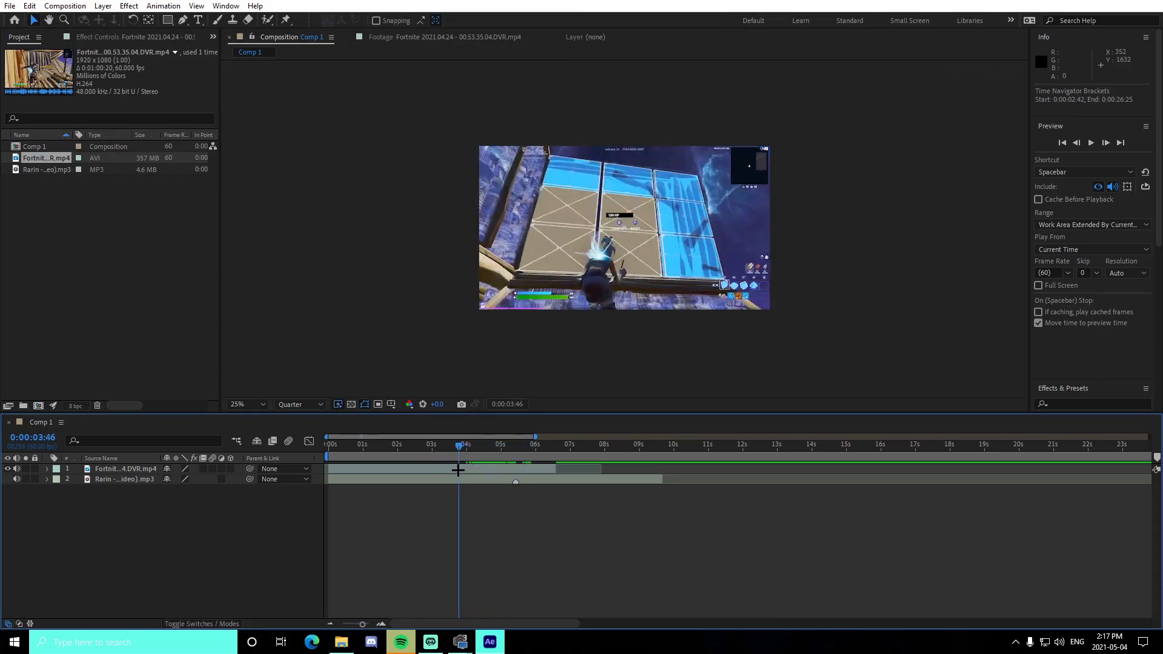
click(540, 443)
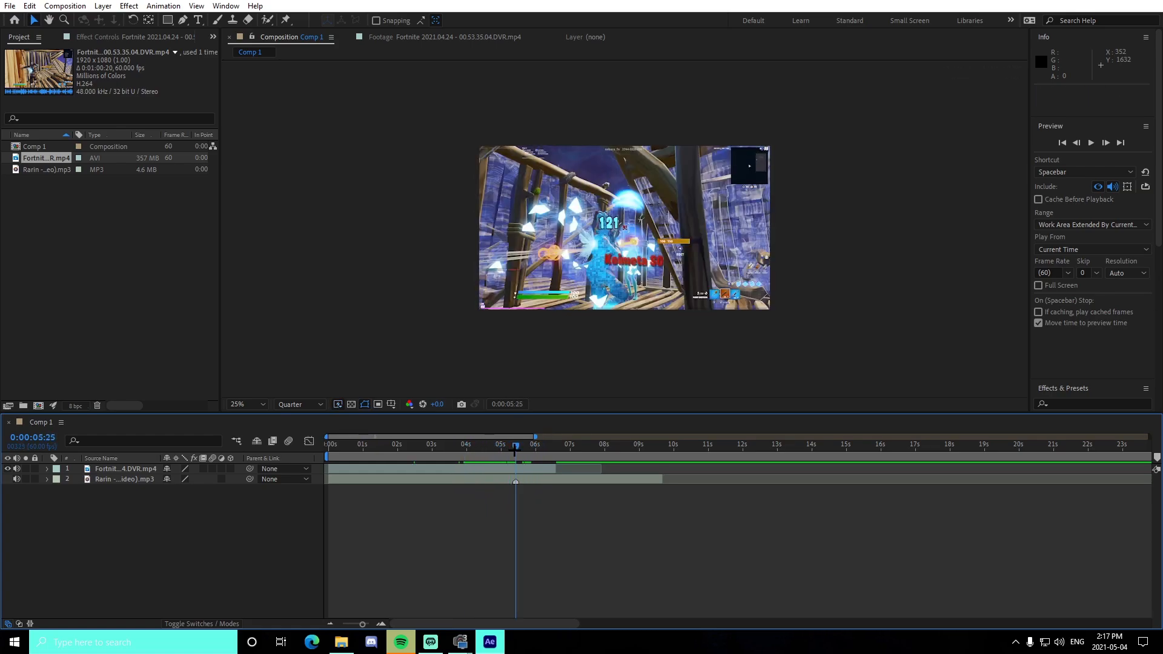
Apply the velocity remap preset from the Velo folder to the Fortnite layer
click(125, 469)
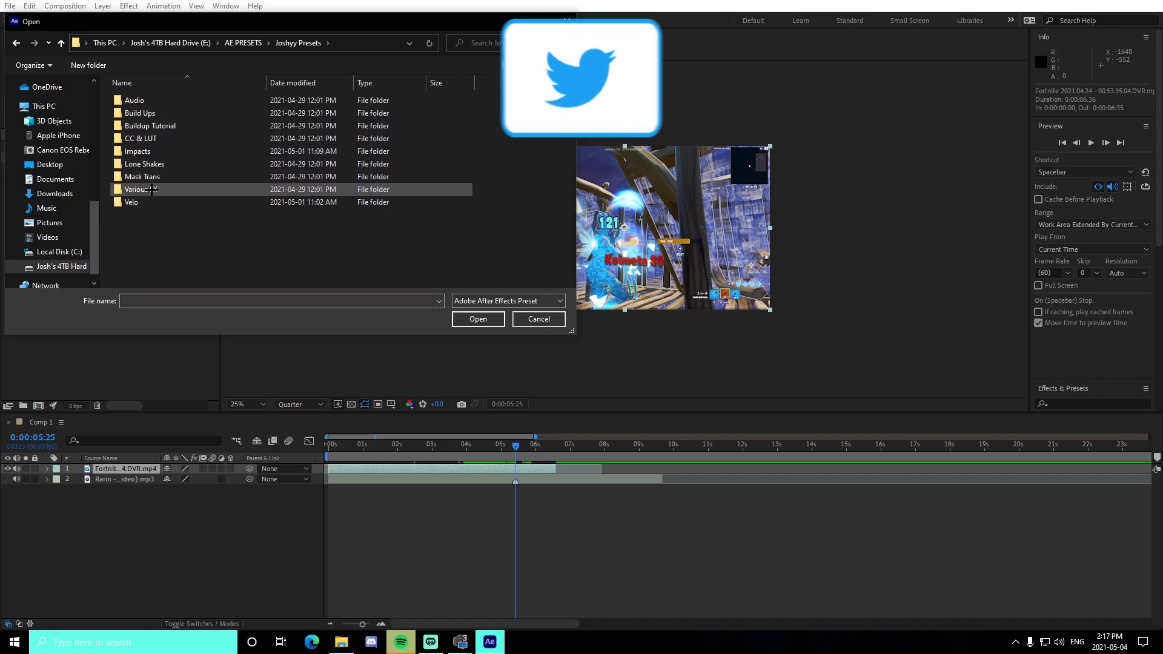
double_click(131, 203)
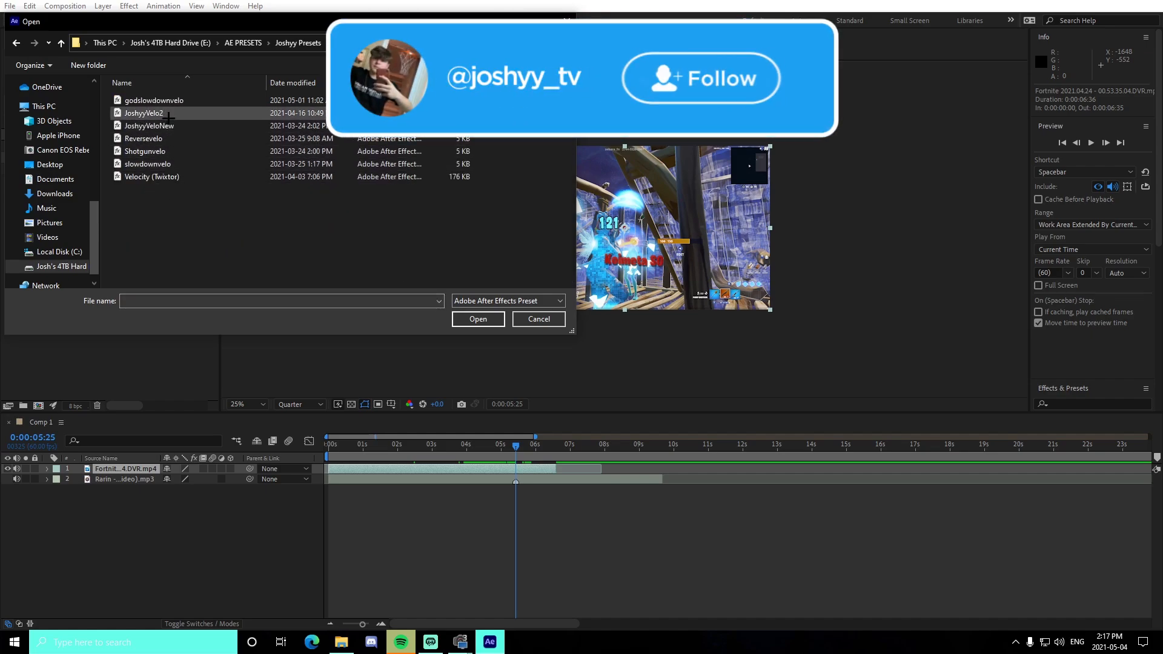
click(143, 112)
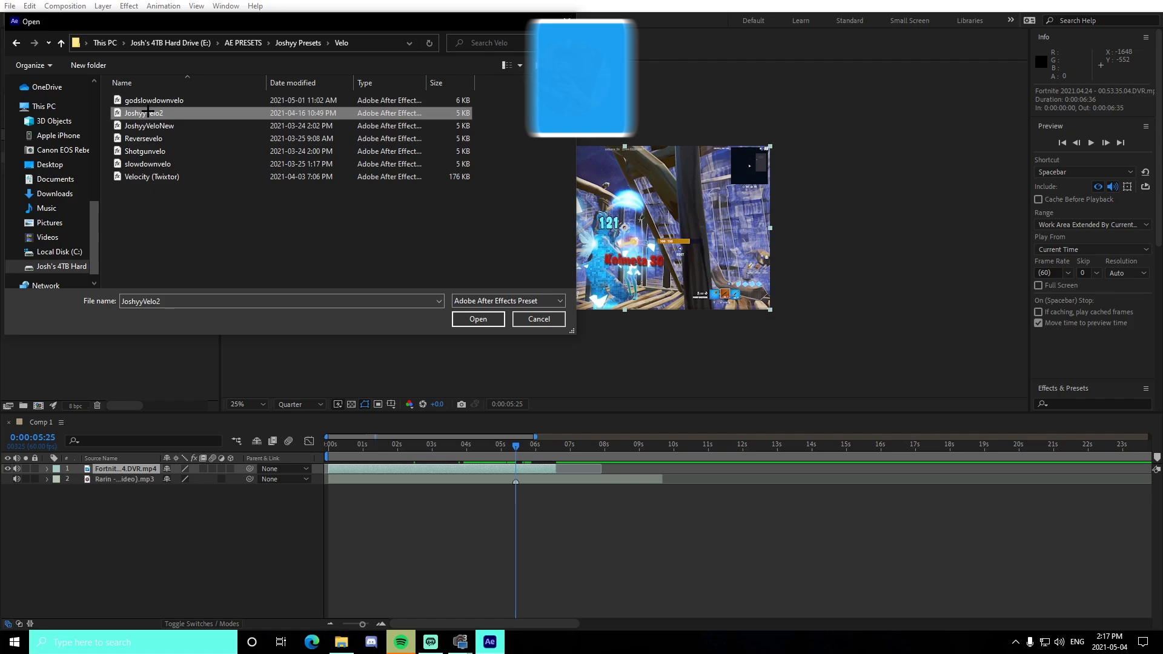
click(477, 319)
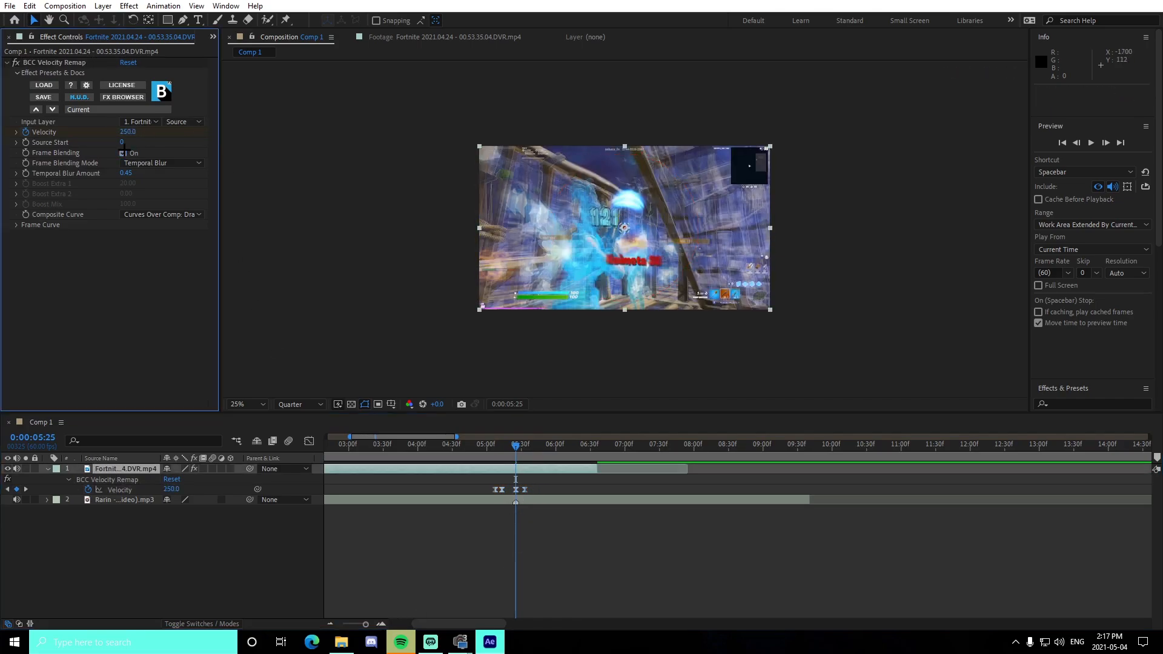
Preview the speed ramp, reveal the song's waveform and park the playhead on the 6:05 beat
click(123, 153)
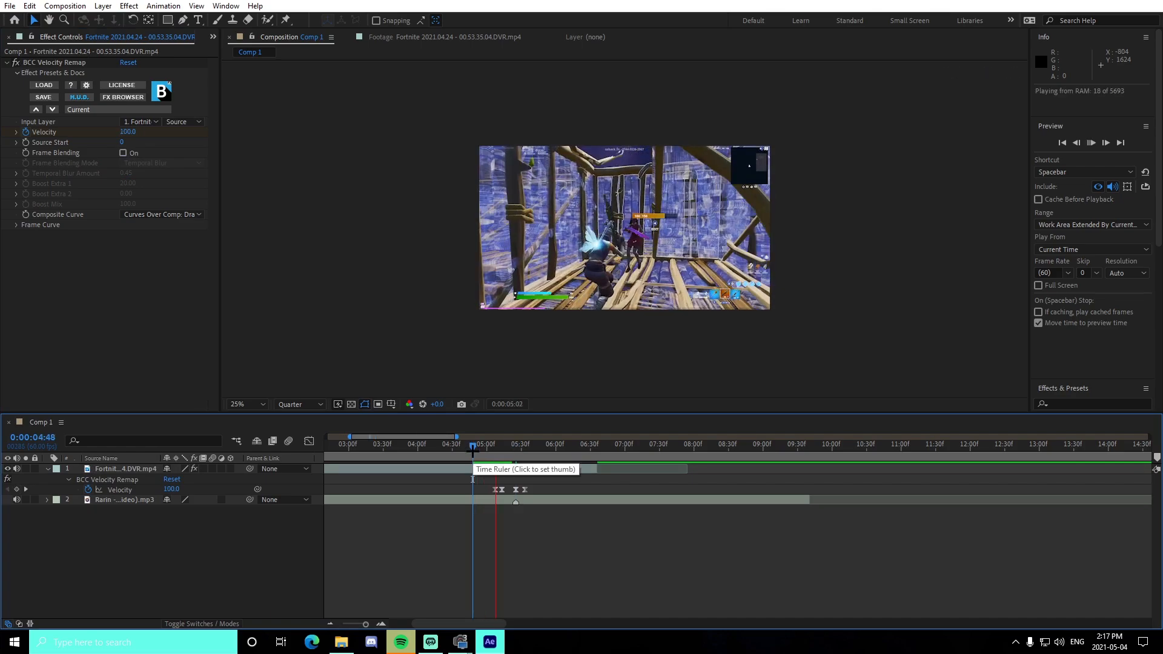
key(Space)
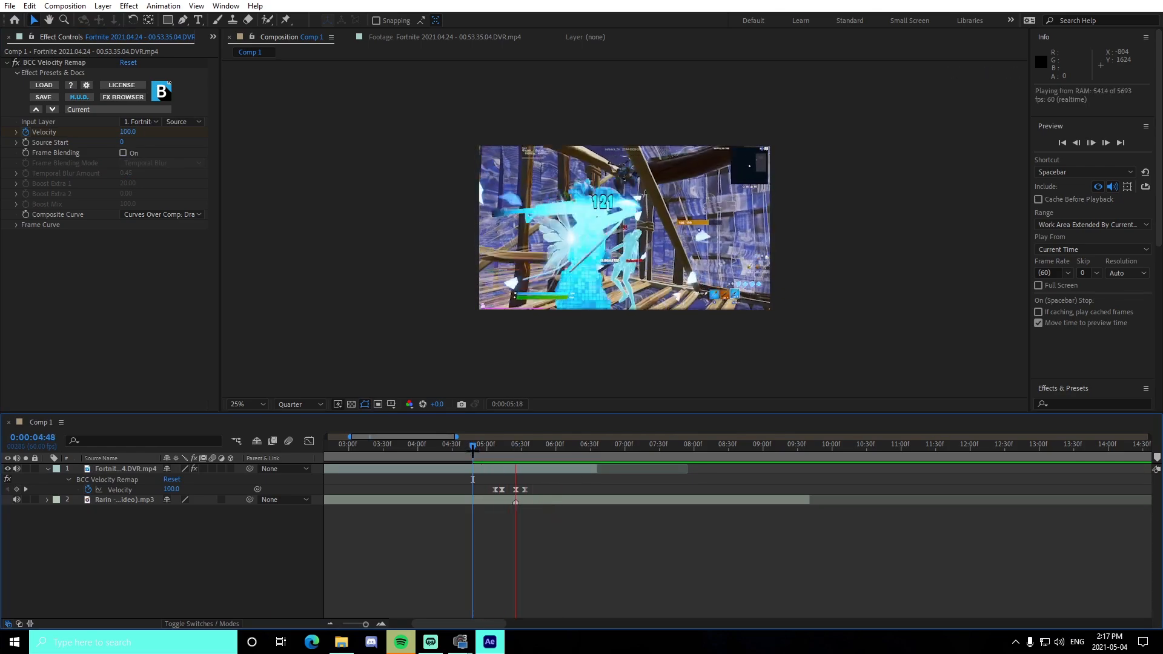
click(534, 443)
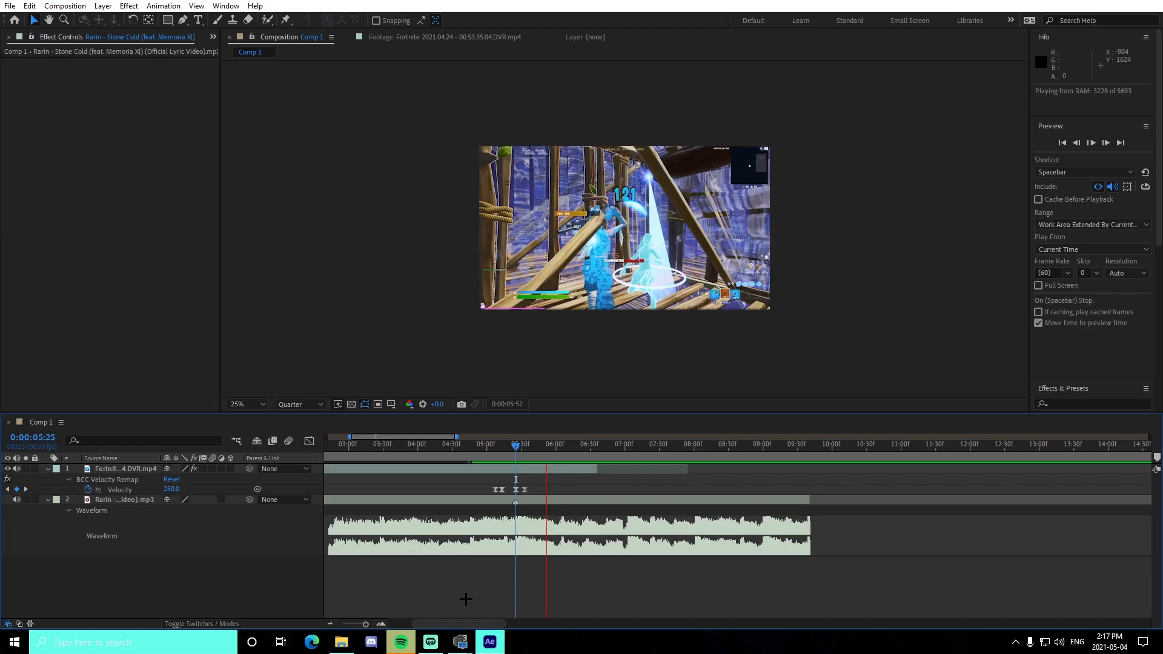
click(560, 443)
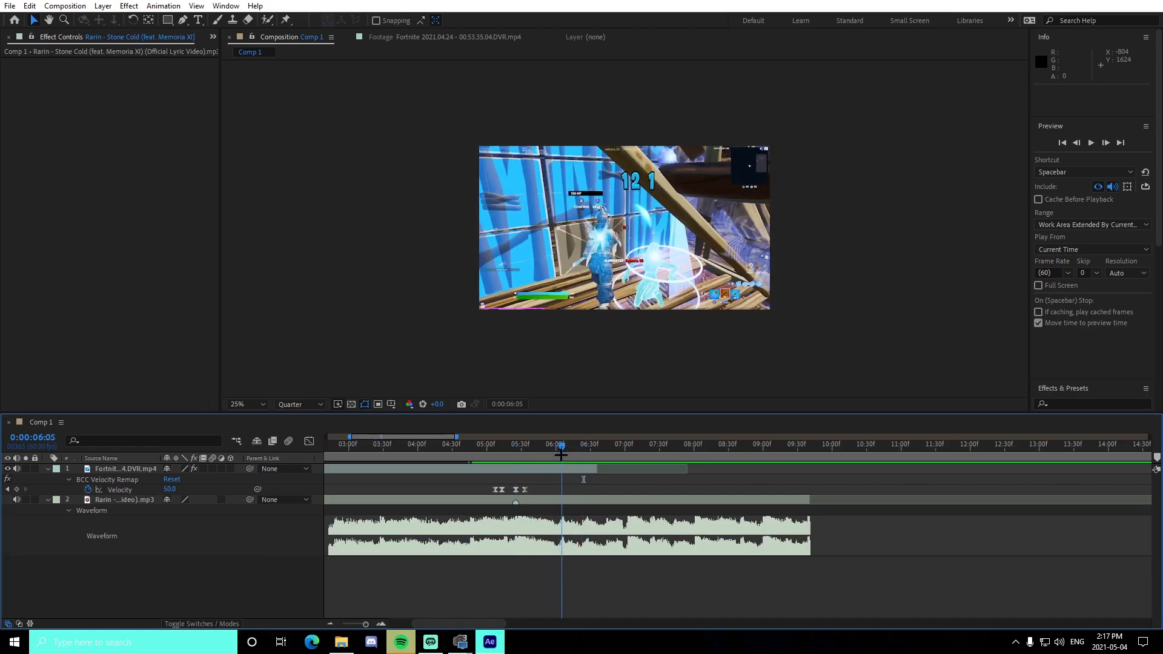
Trim the song layer to end at the playhead and preview the synced clip and song
click(123, 499)
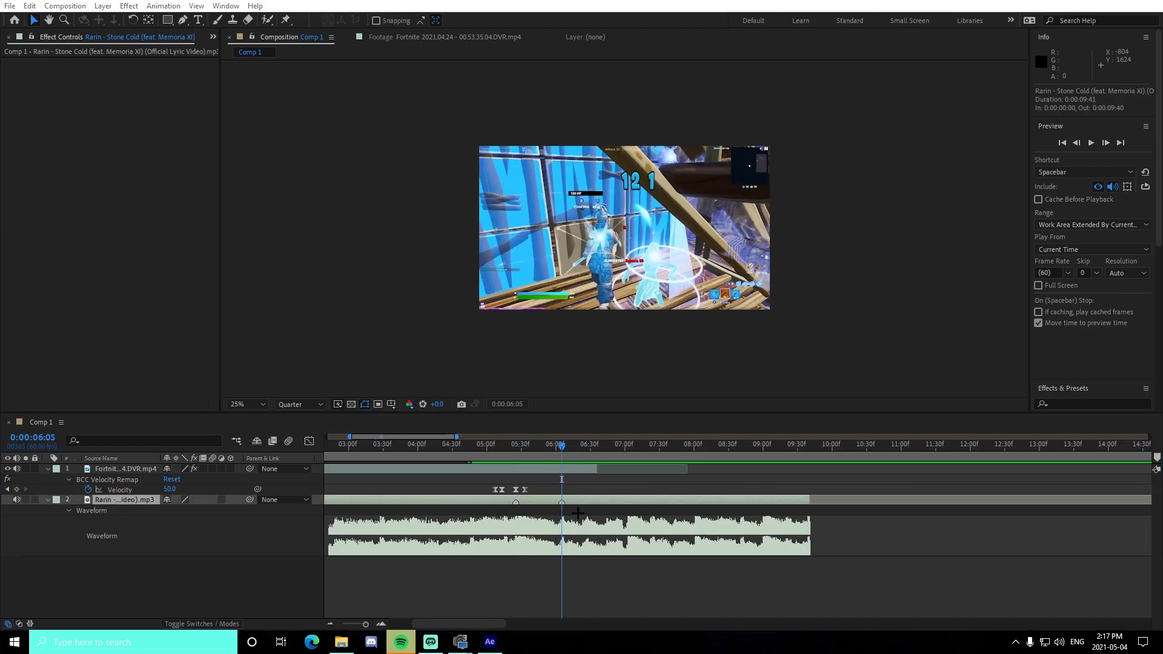
click(122, 468)
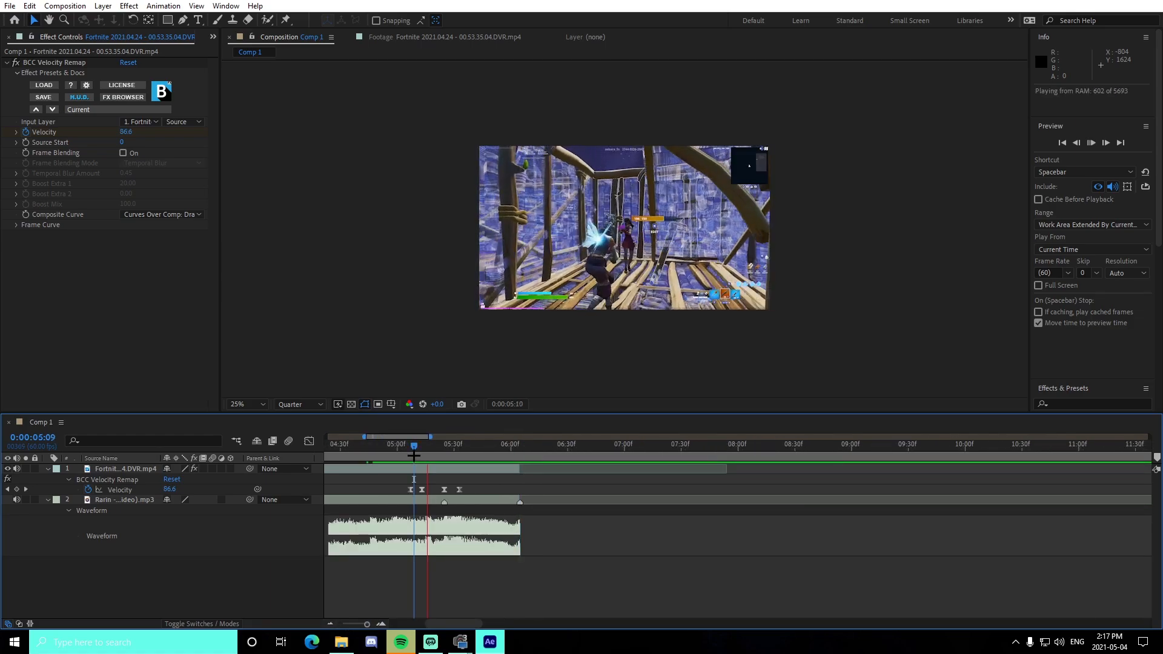
key(space)
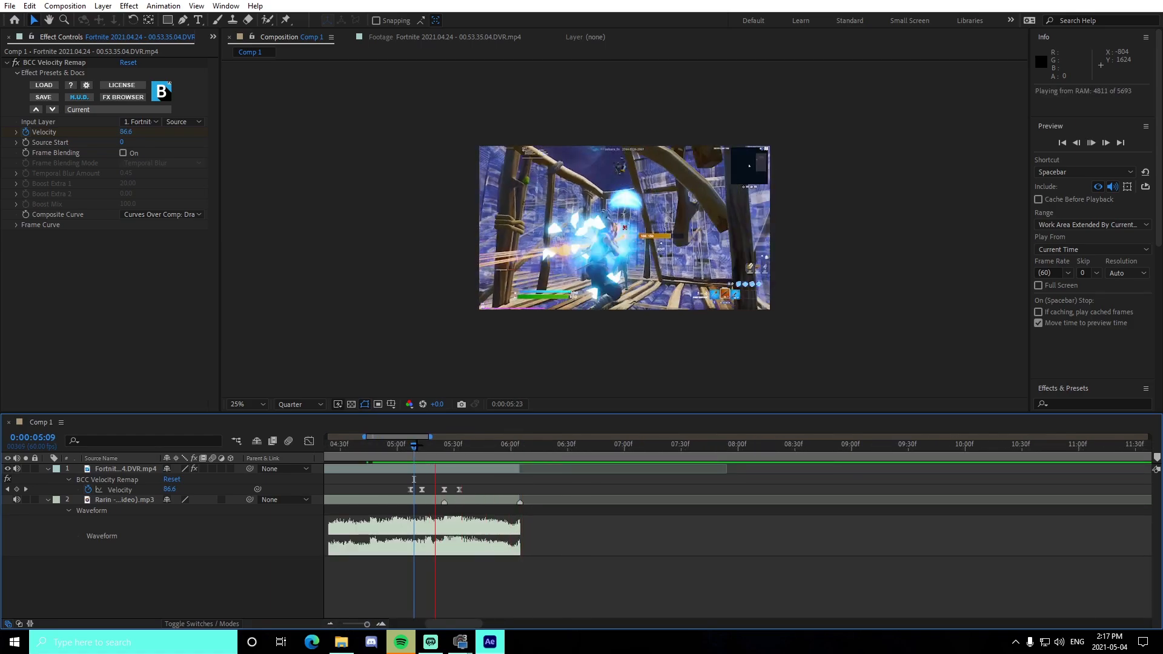
click(512, 443)
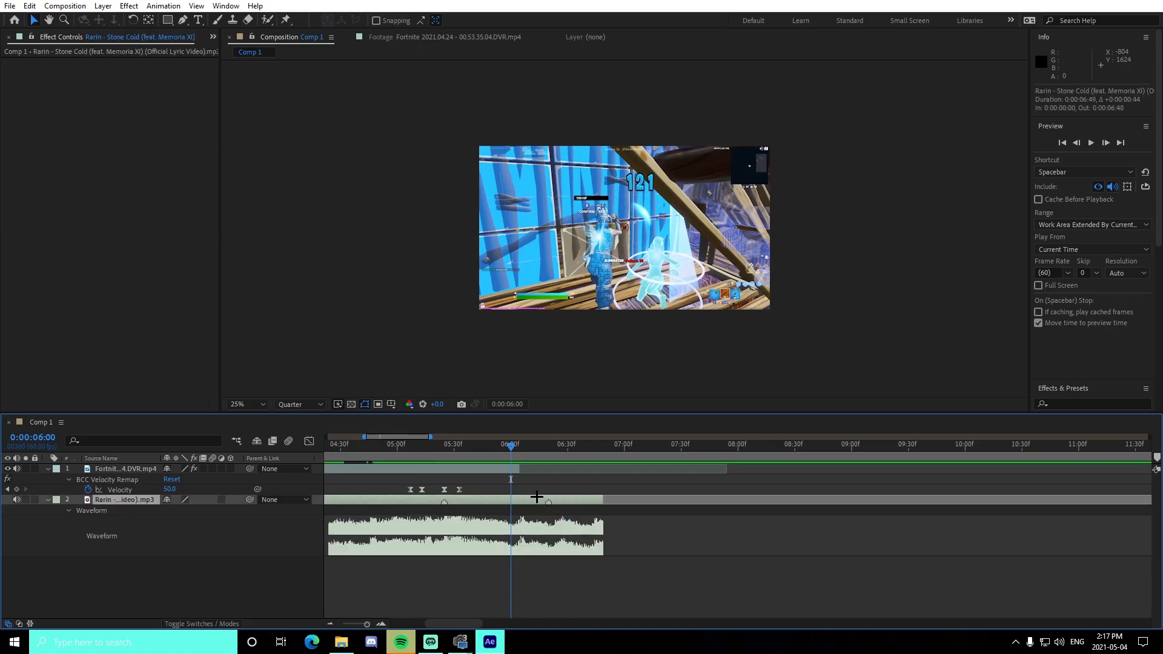
key(space)
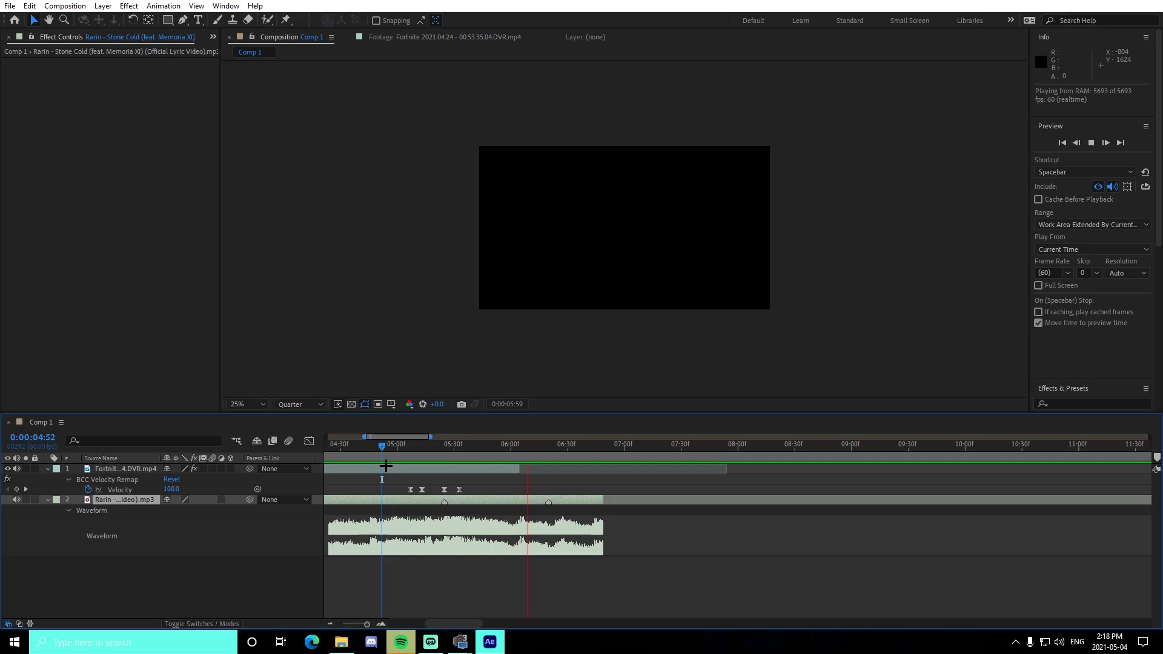
click(655, 444)
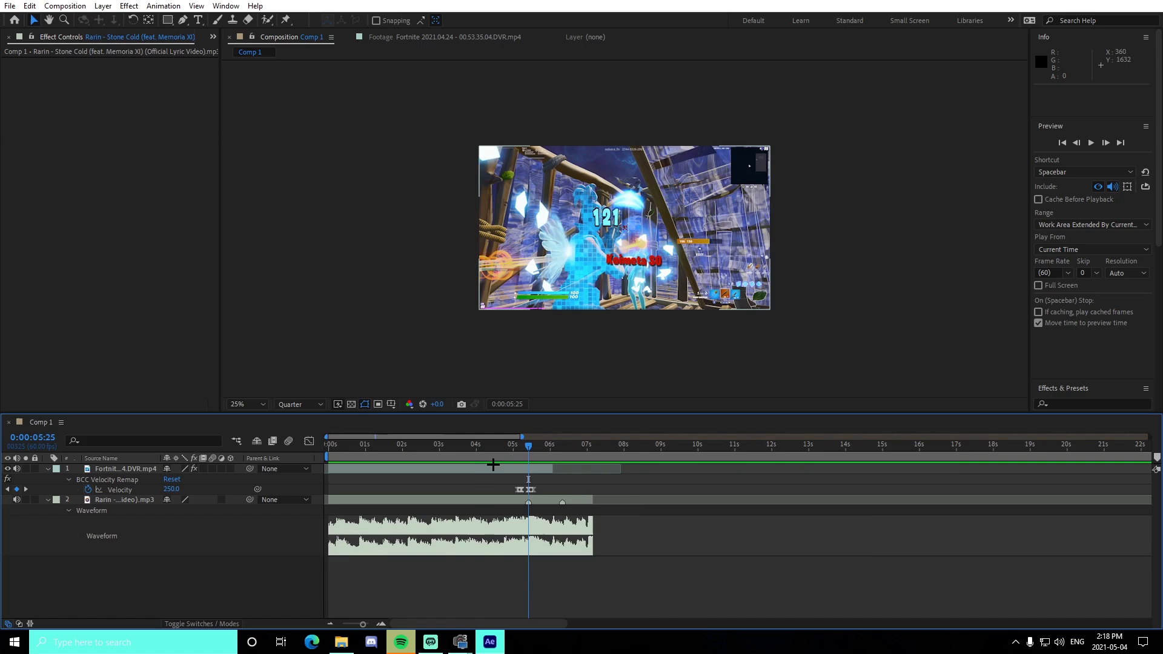
Add a new adjustment layer above the Fortnite clip and preview near 4 seconds
click(119, 468)
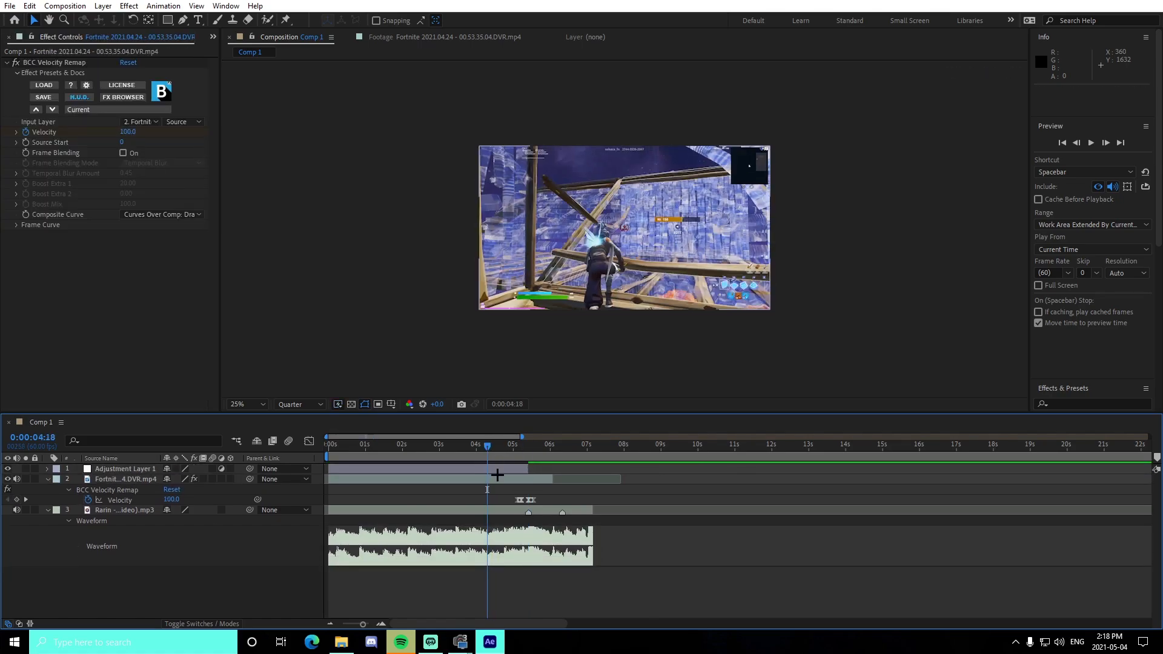
click(481, 443)
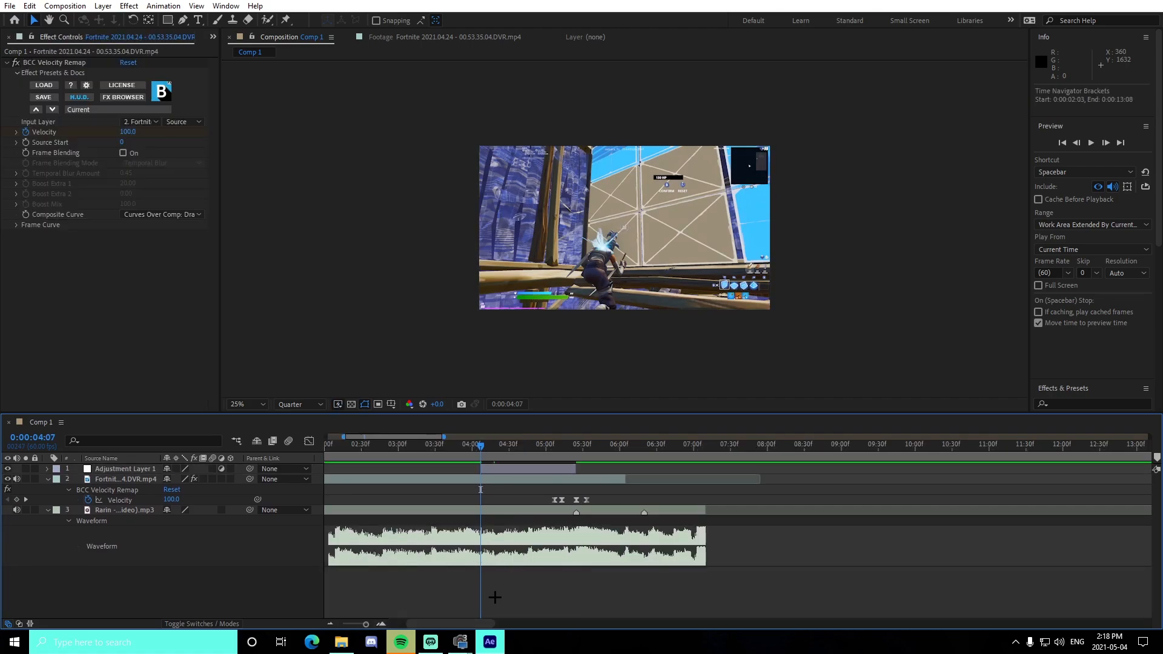
key(space)
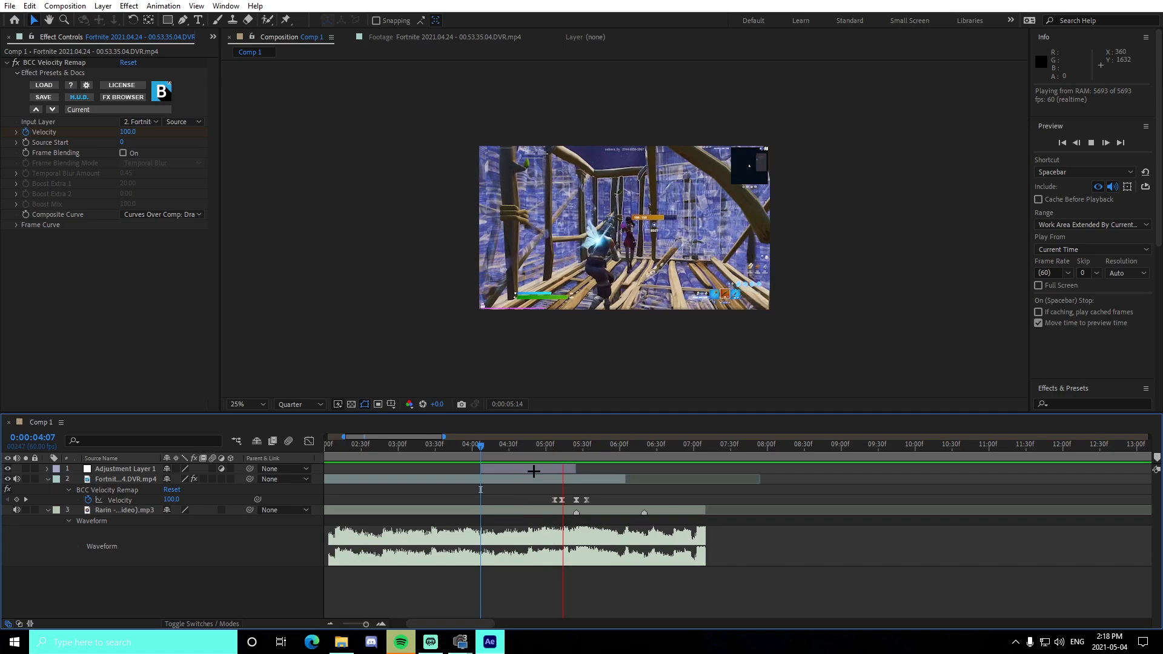
Trim Adjustment Layer 1 to span 4:46–5:24 over the speed ramp and collapse the velocity properties
click(529, 443)
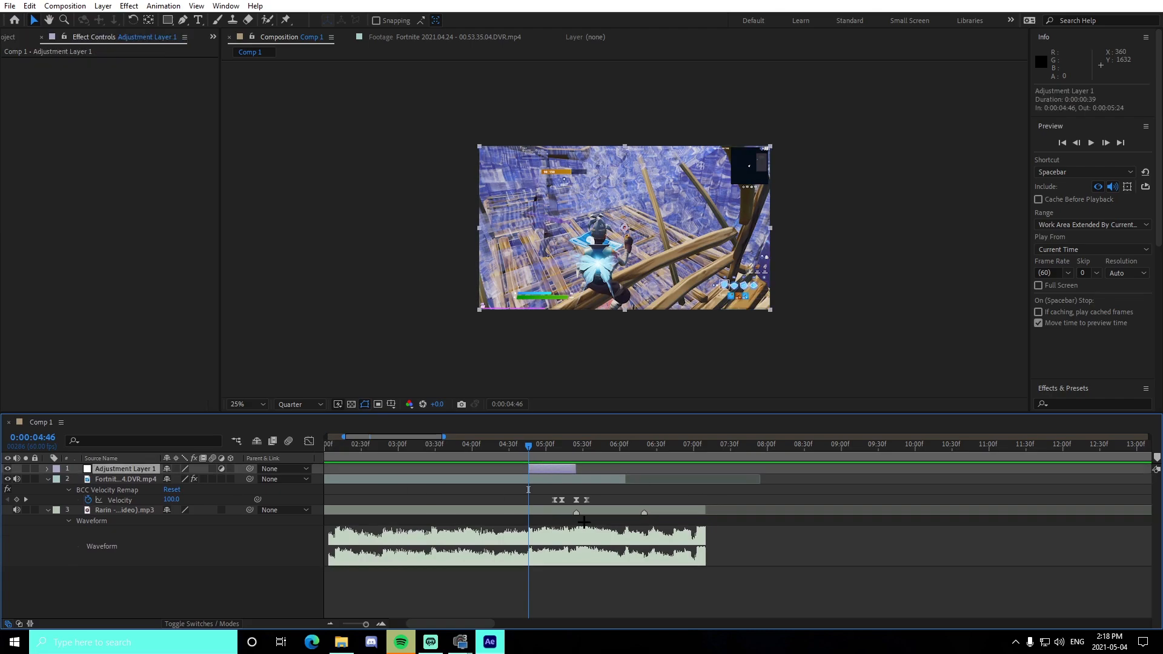
click(547, 443)
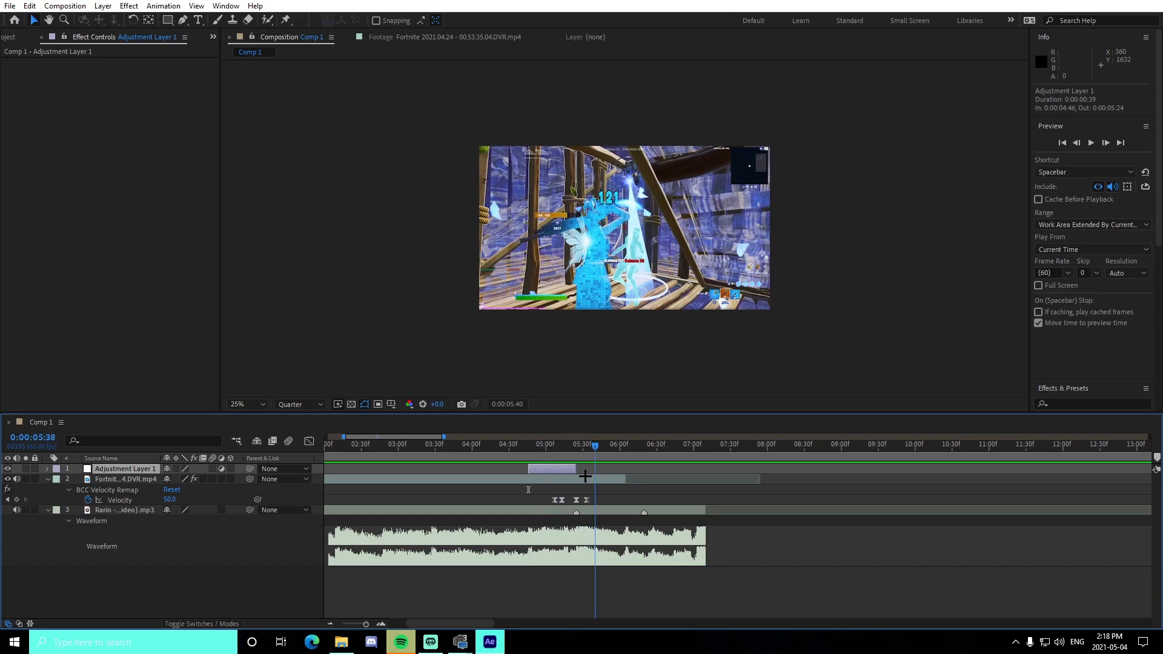
key(space)
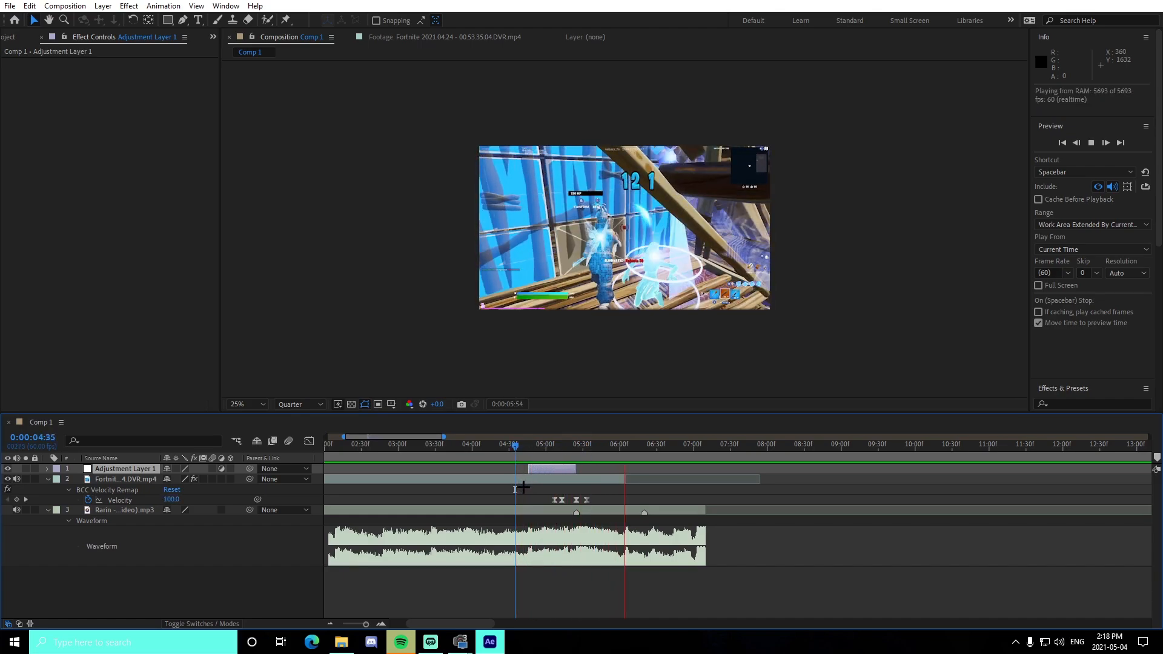
click(452, 443)
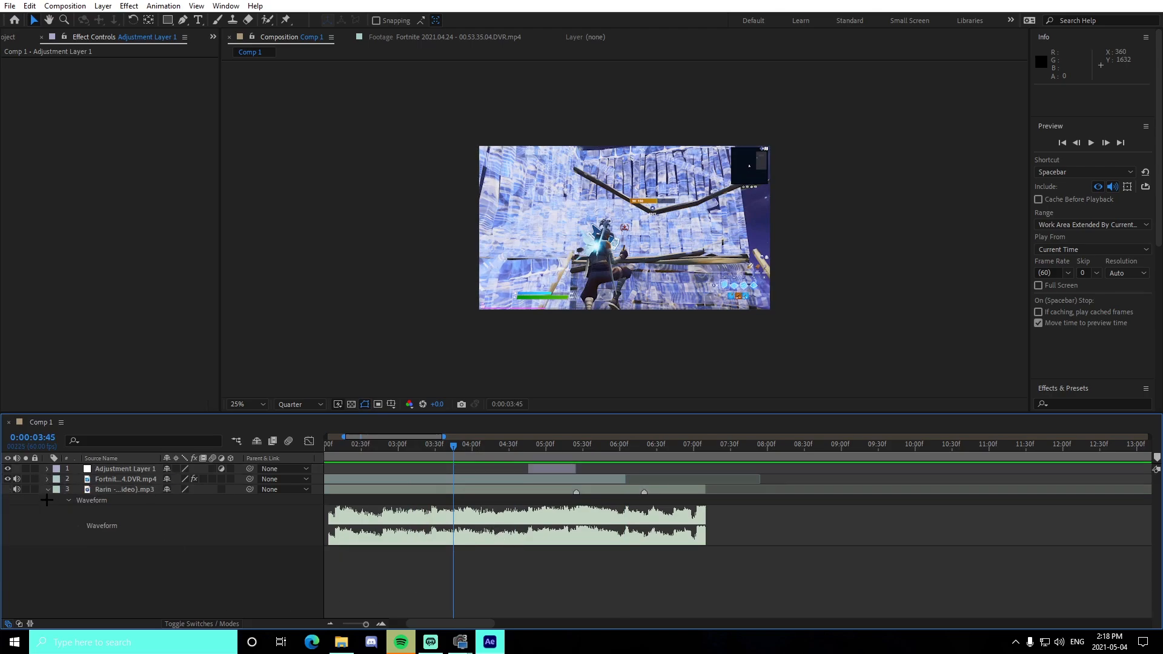
Drag all three layers left so the clip begins at 0:00, then deselect them
click(67, 500)
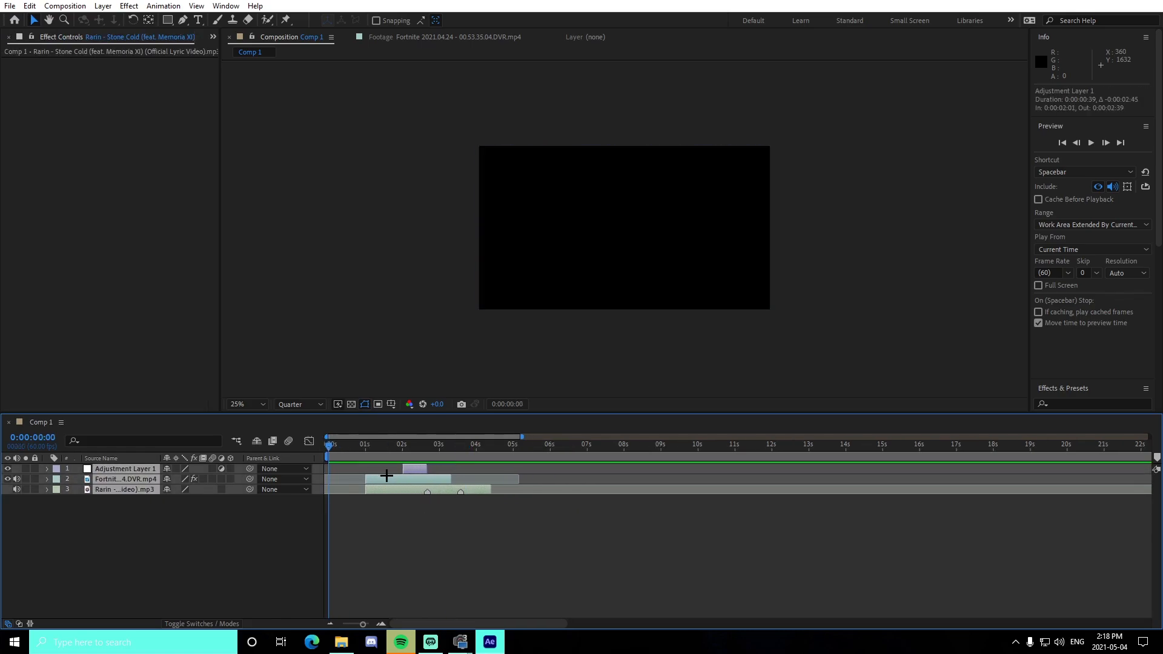
click(125, 479)
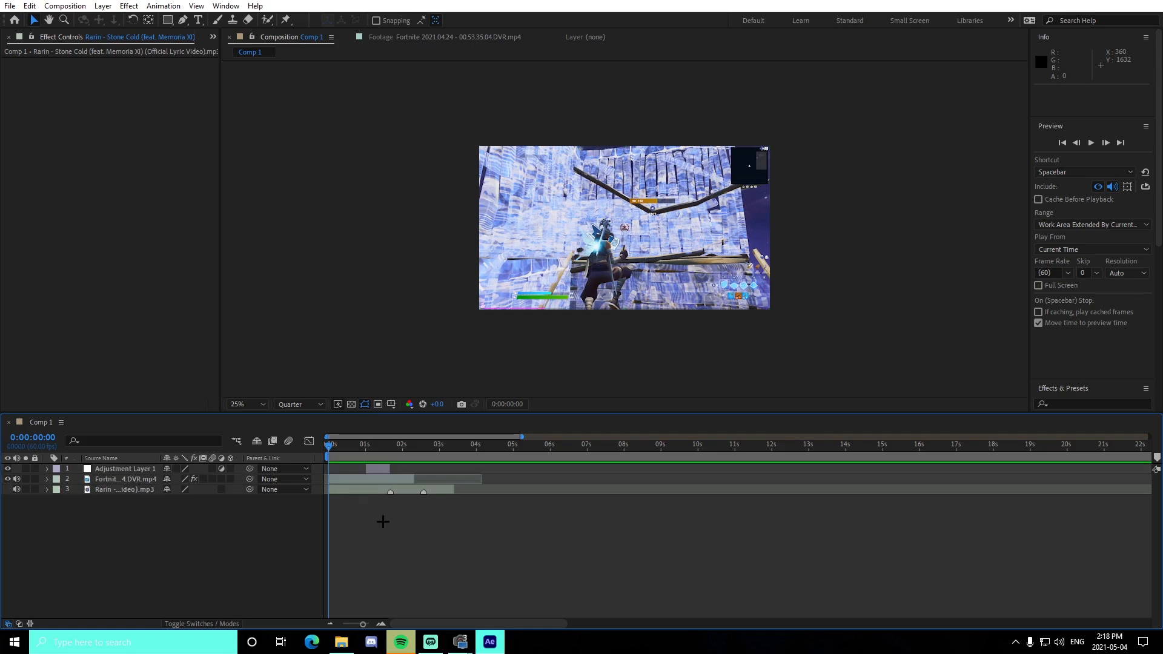
mouse_move(447, 545)
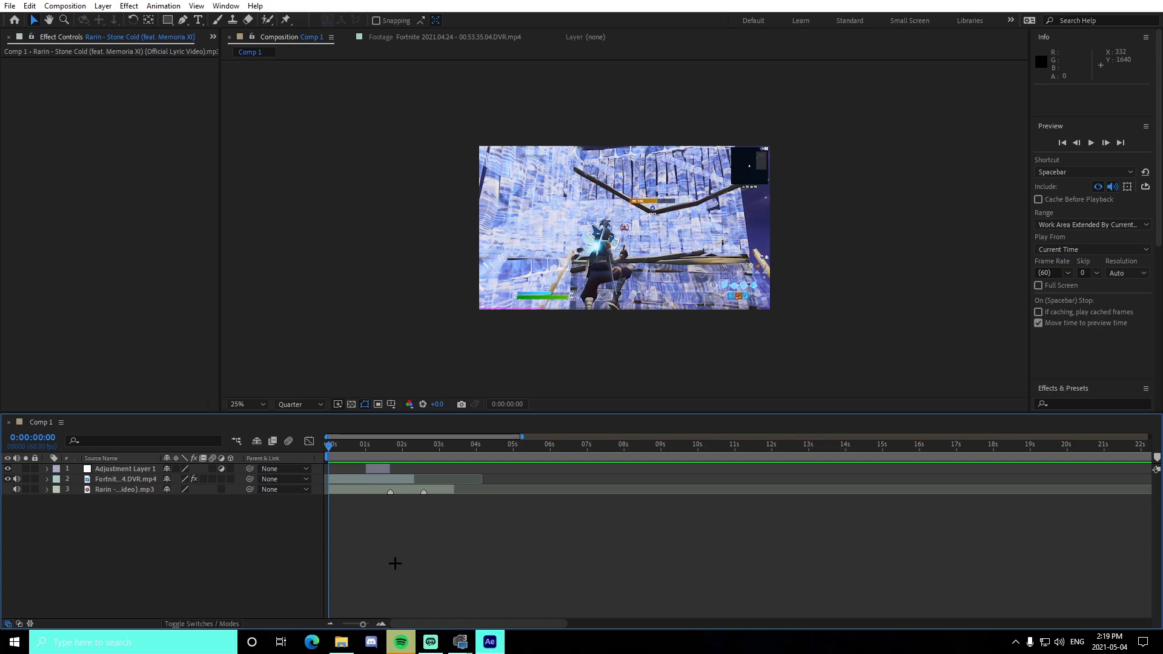
mouse_move(433, 561)
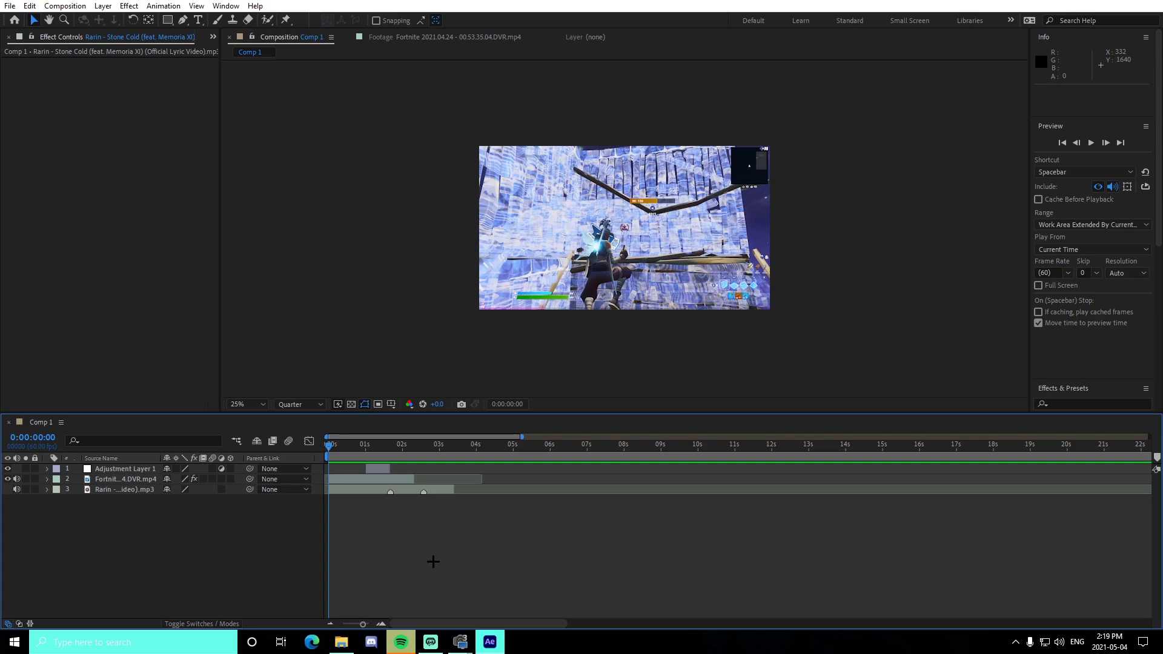